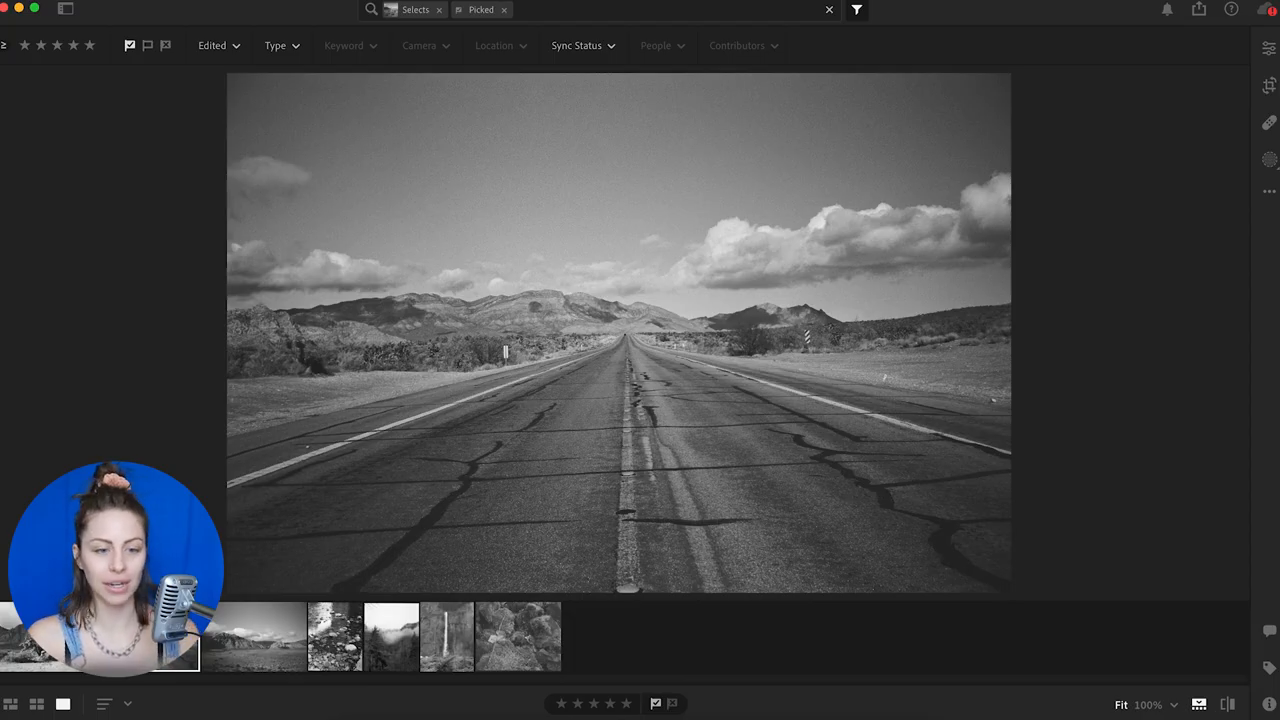
# Select the desert road photo and show its Edit panel adjustments, briefly visiting the Crop tool
pyautogui.click(252, 648)
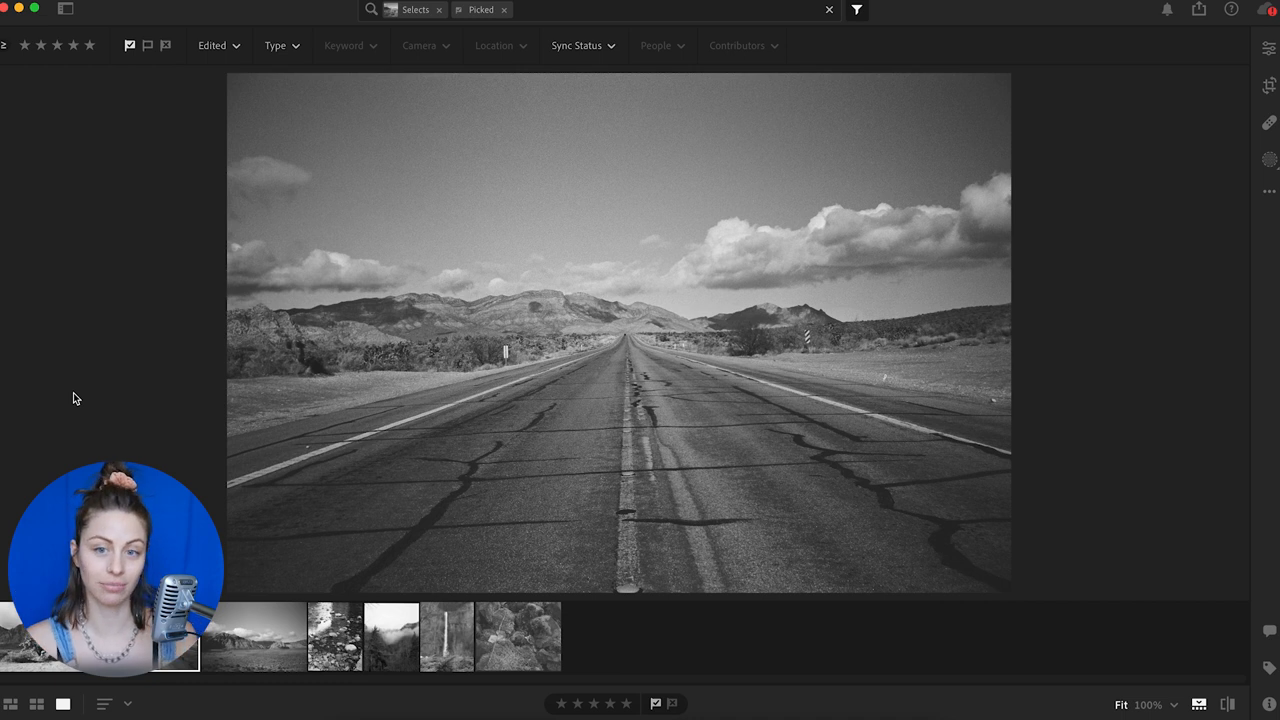
pyautogui.click(1268, 52)
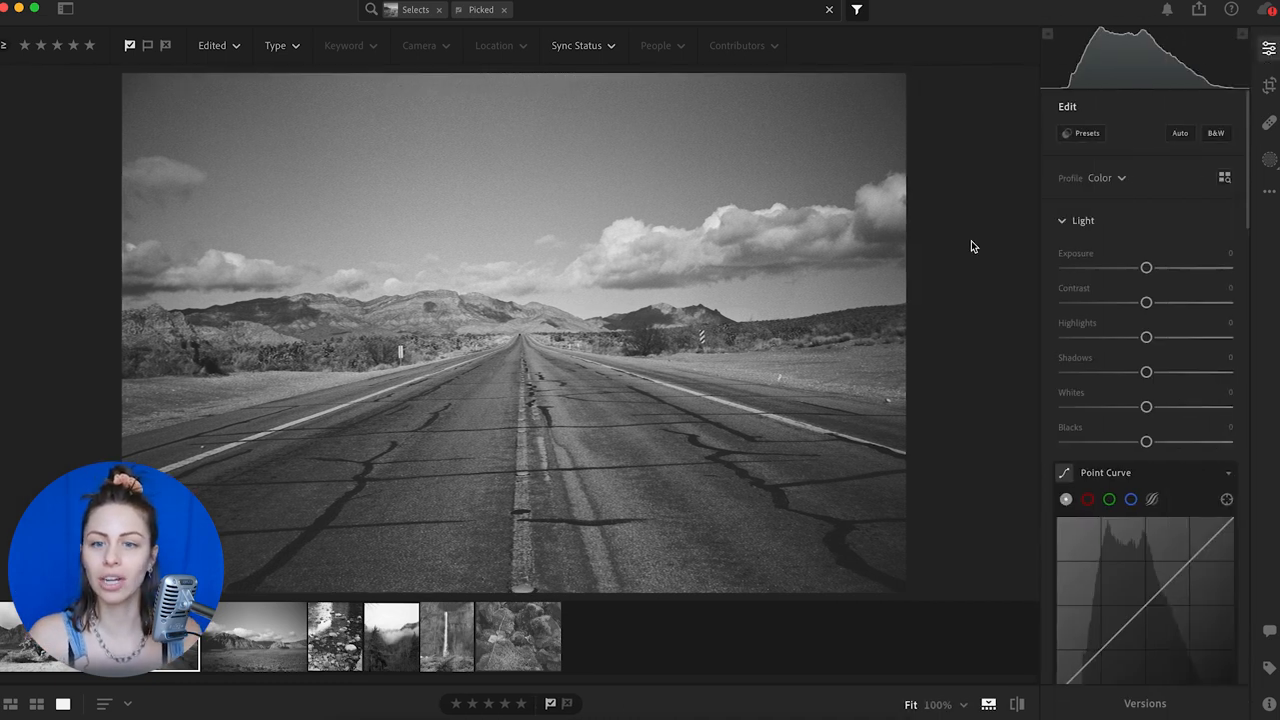
pyautogui.moveTo(1232, 78)
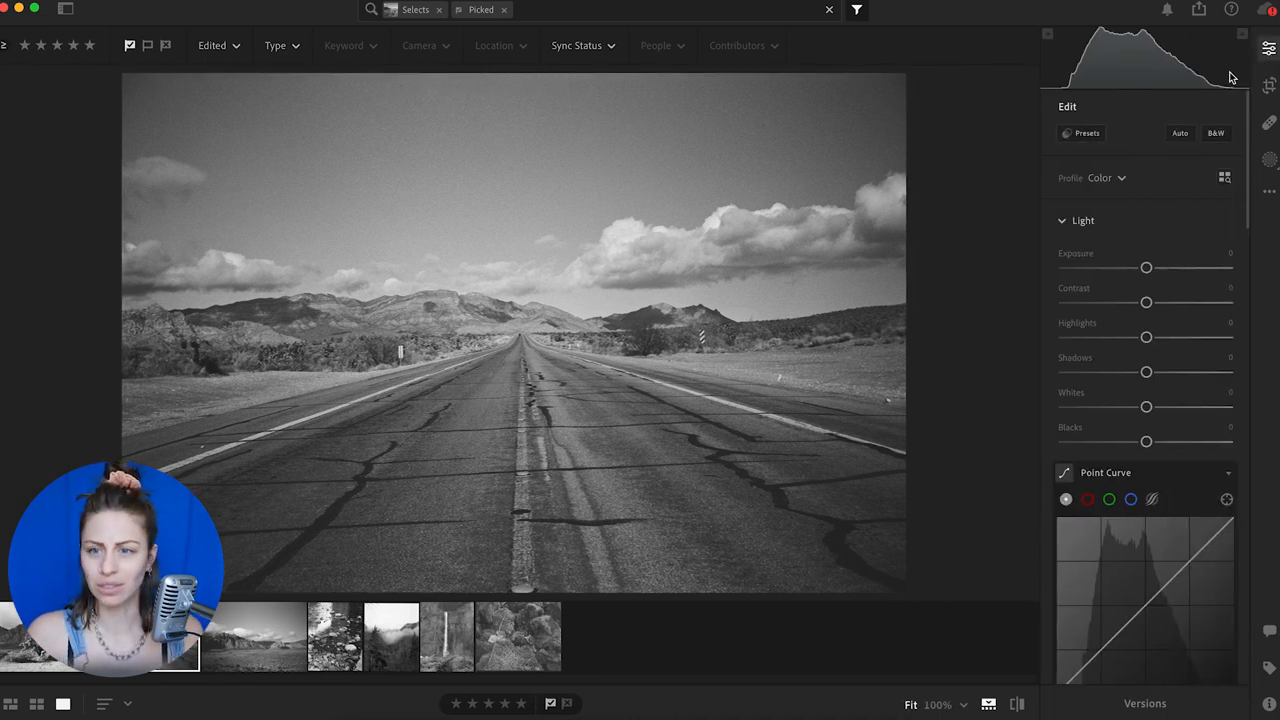
pyautogui.click(1268, 84)
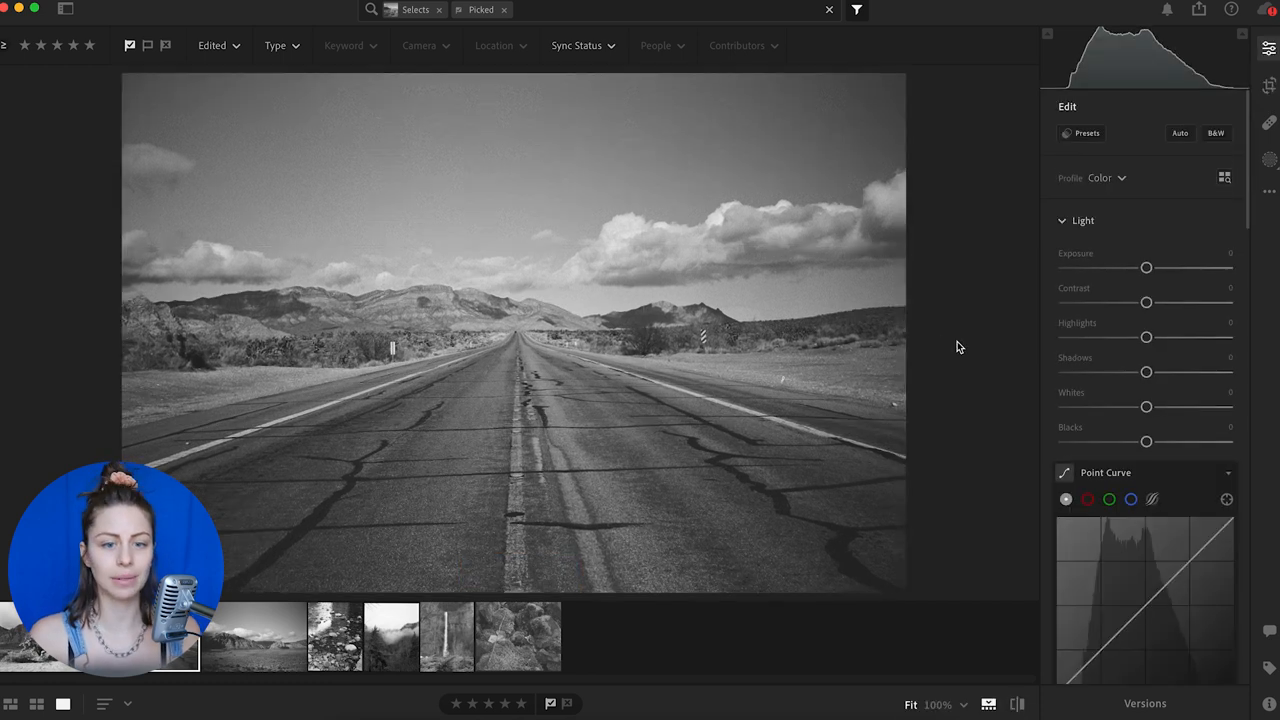
pyautogui.click(1268, 84)
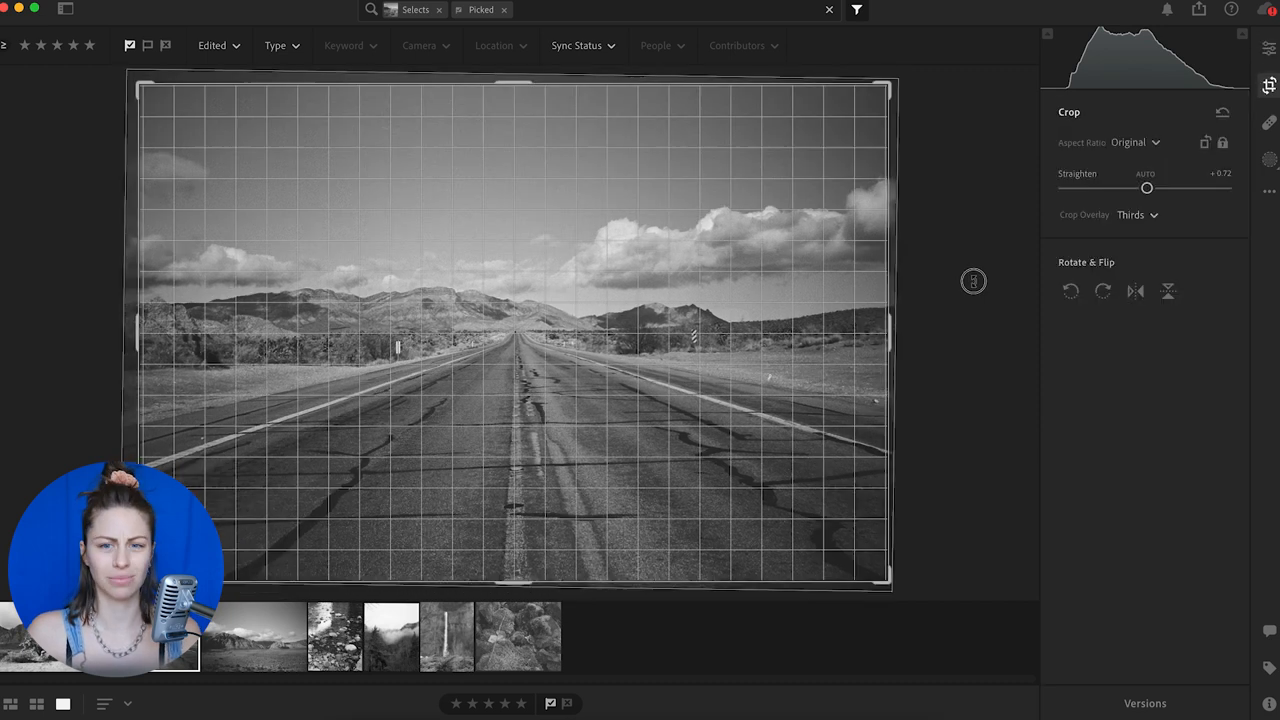
pyautogui.moveTo(1148, 188); pyautogui.dragTo(1148, 188)
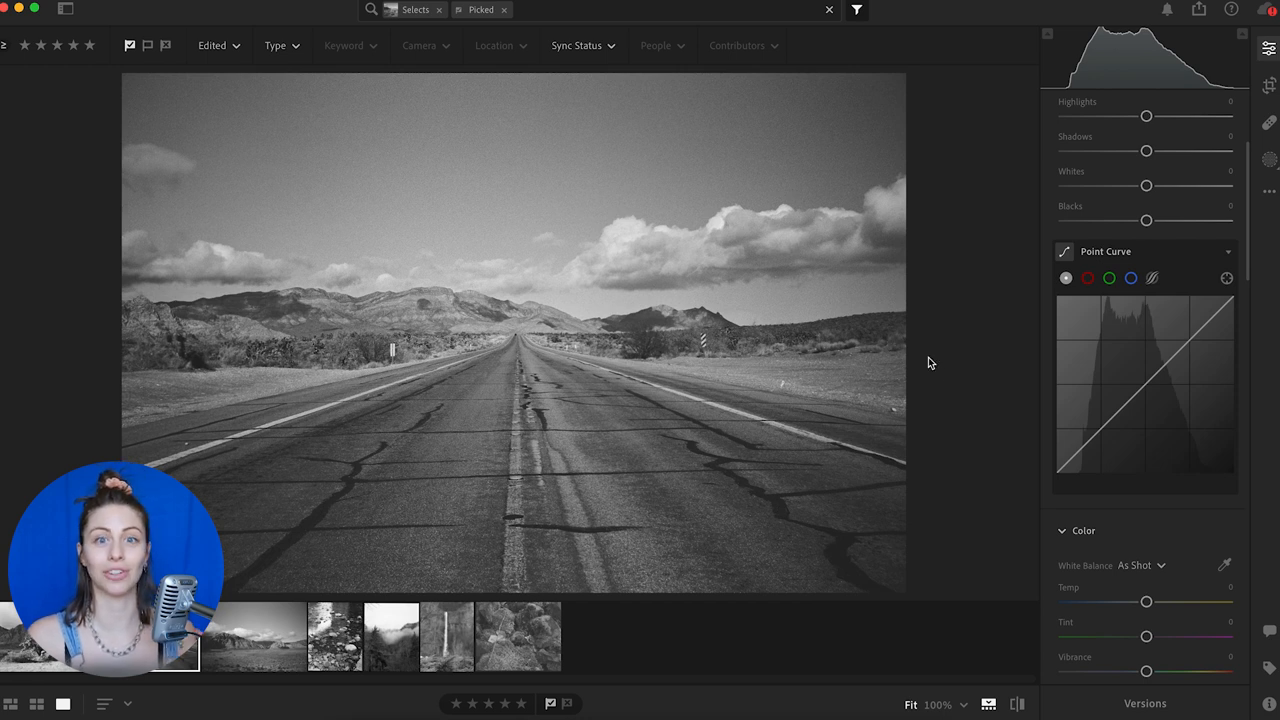
# Raise the bottom-left black point of the point curve slightly to soften the deepest shadows
pyautogui.click(1064, 252)
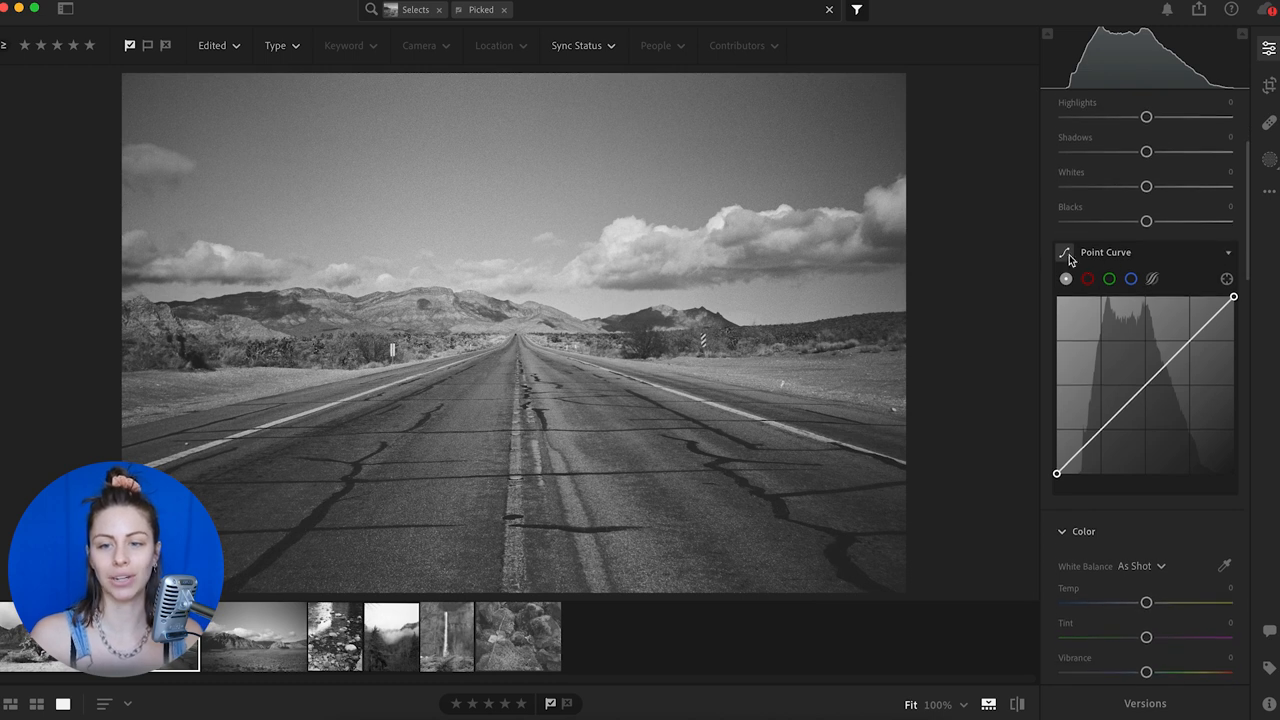
pyautogui.moveTo(1084, 430)
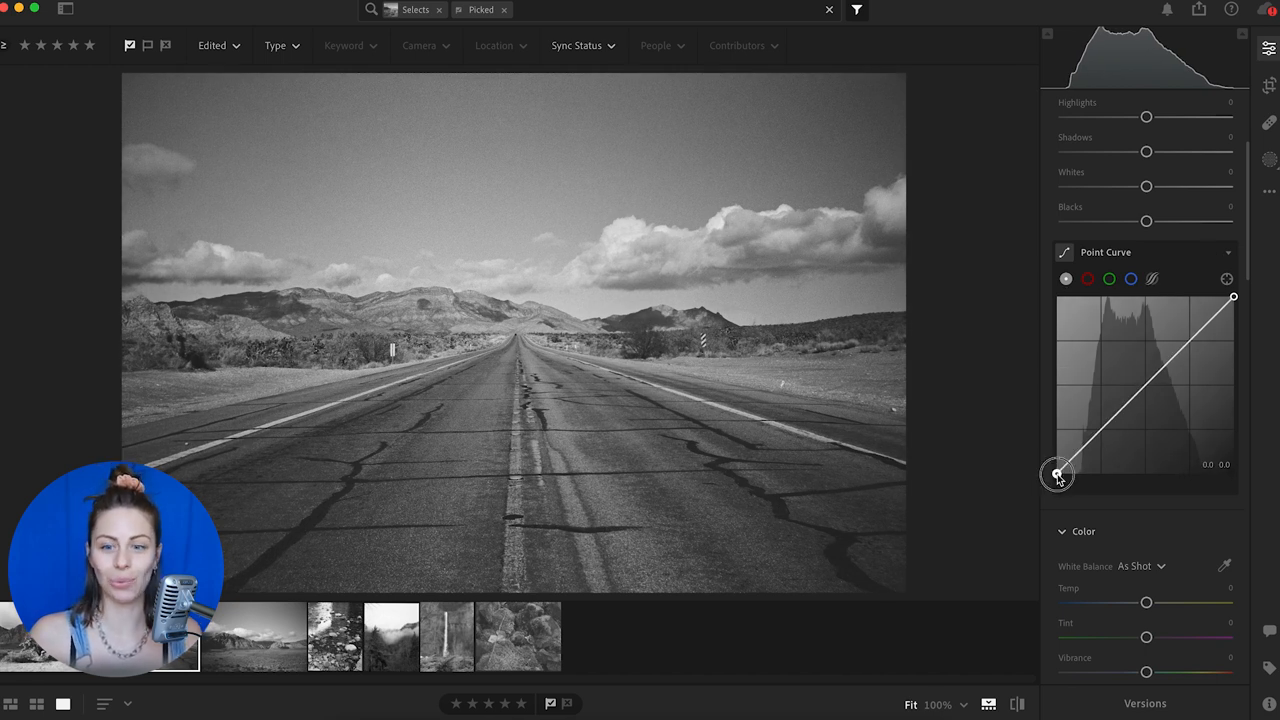
pyautogui.moveTo(1056, 474); pyautogui.dragTo(1078, 476)
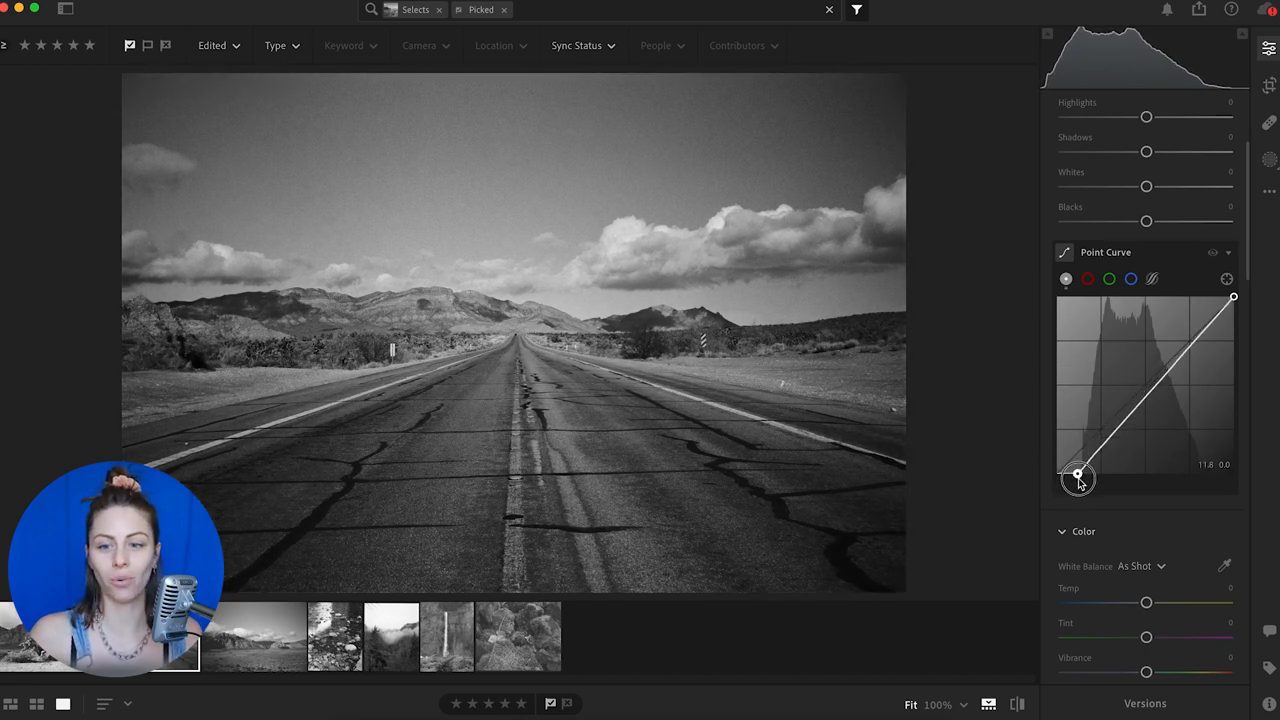
pyautogui.moveTo(1078, 476); pyautogui.dragTo(1078, 476)
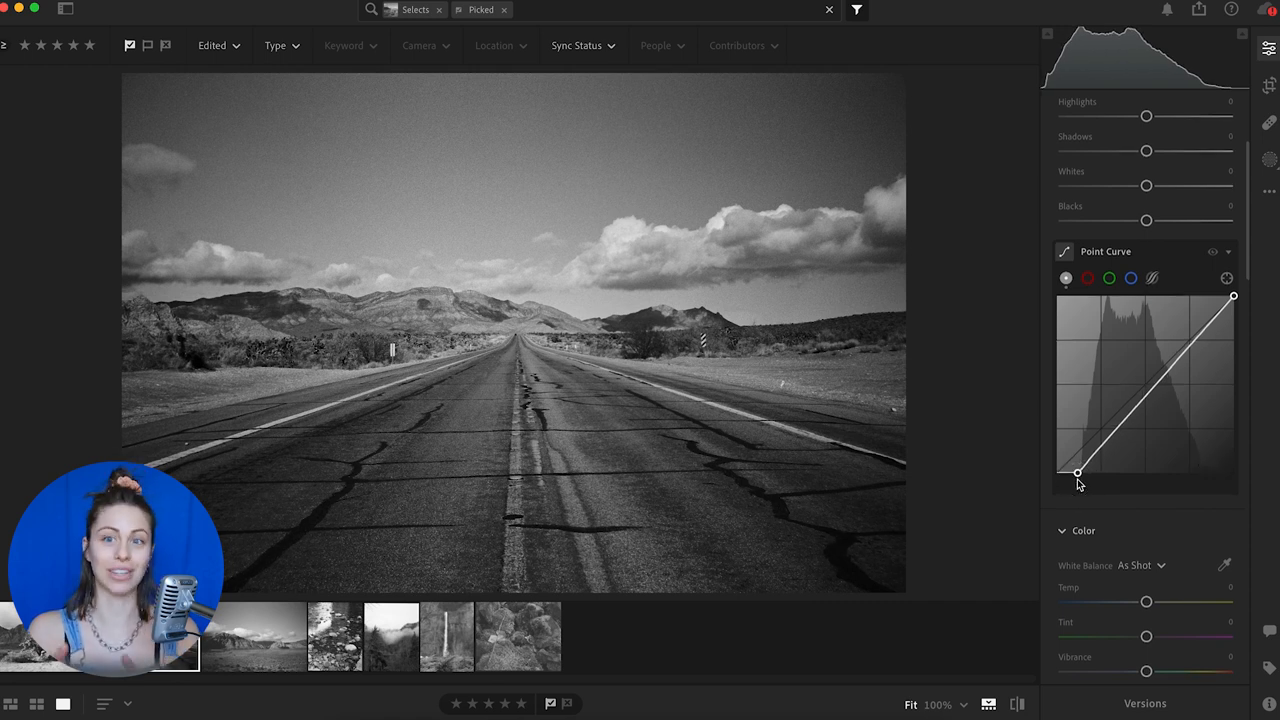
pyautogui.click(1268, 156)
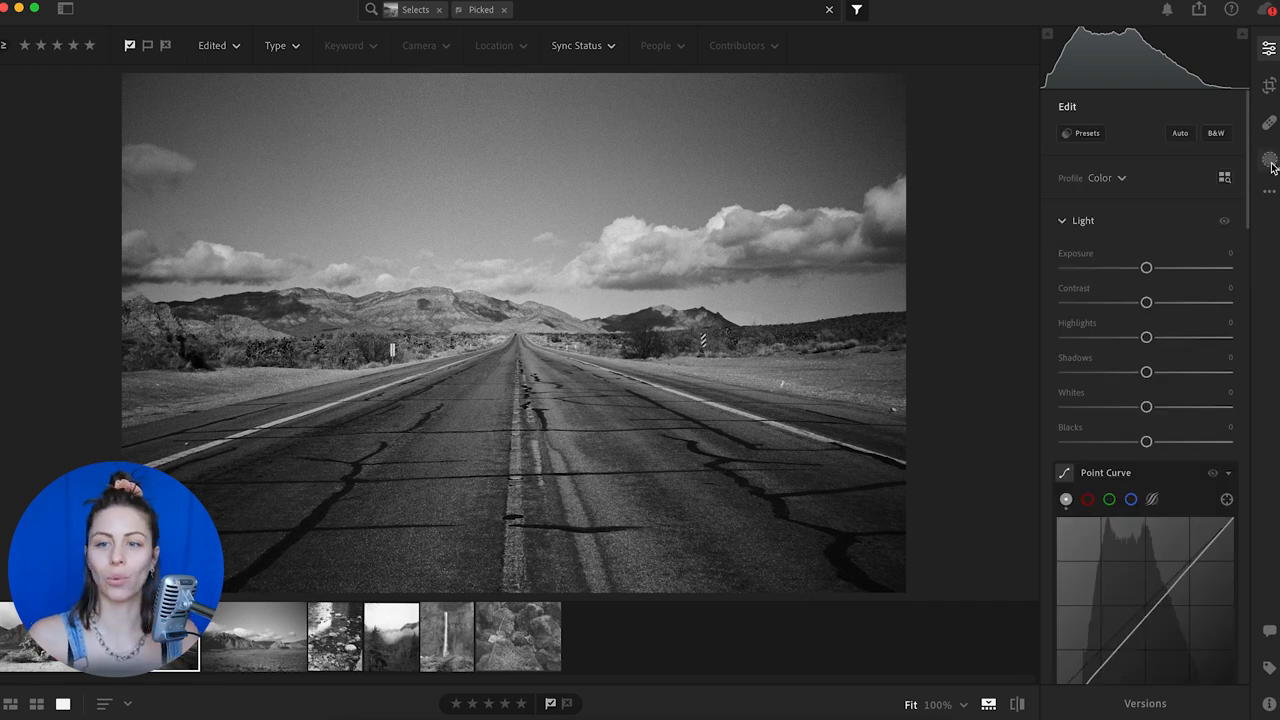
# Create a new brush mask and shrink the brush size considerably
pyautogui.click(1268, 156)
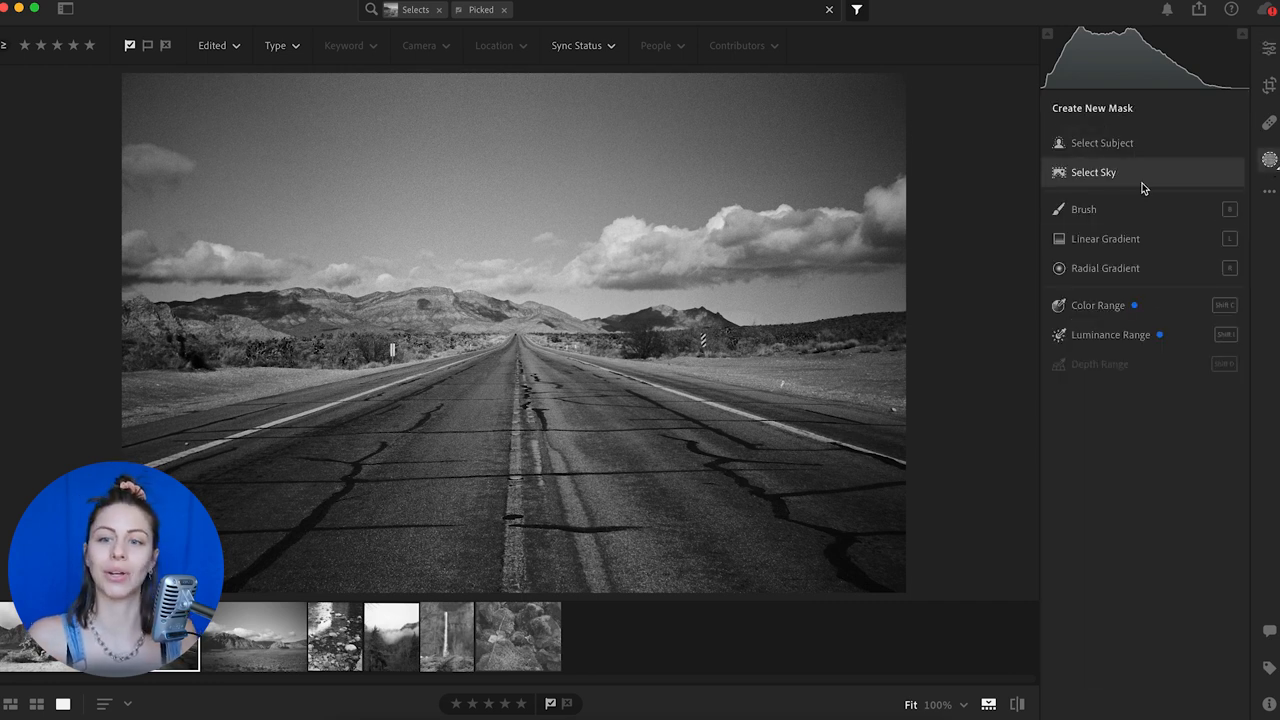
pyautogui.click(1084, 210)
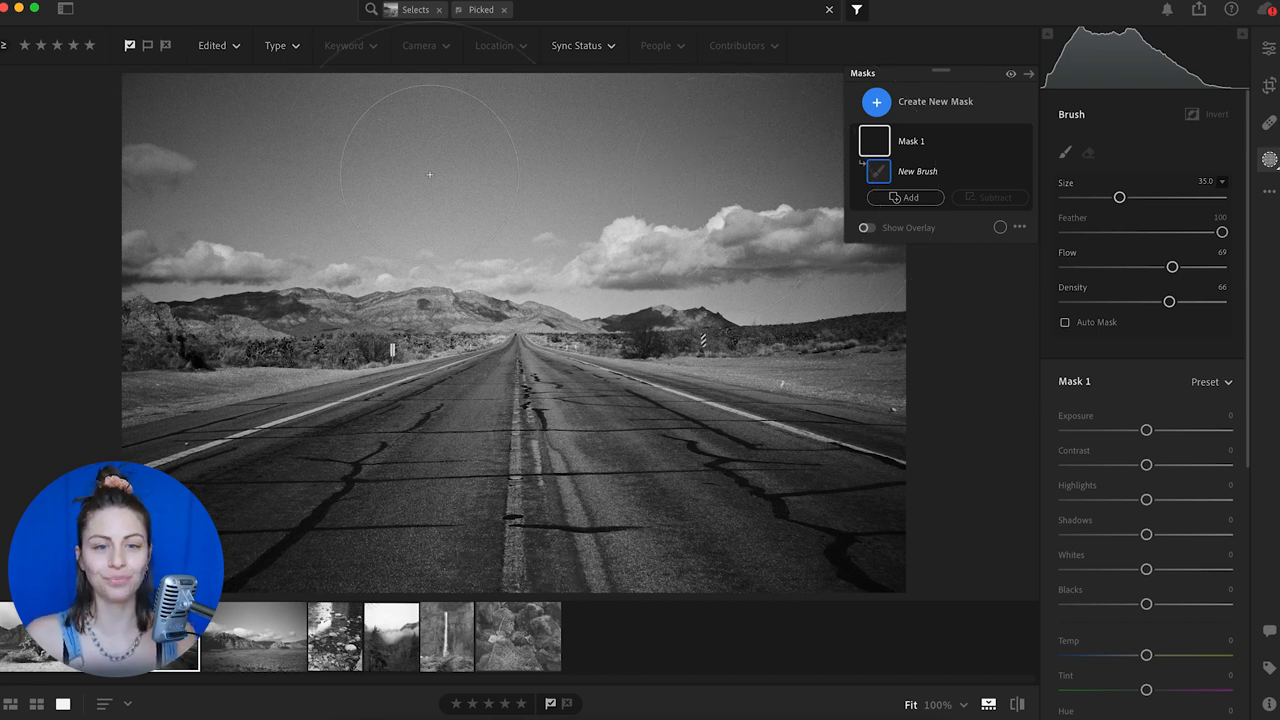
pyautogui.moveTo(448, 188)
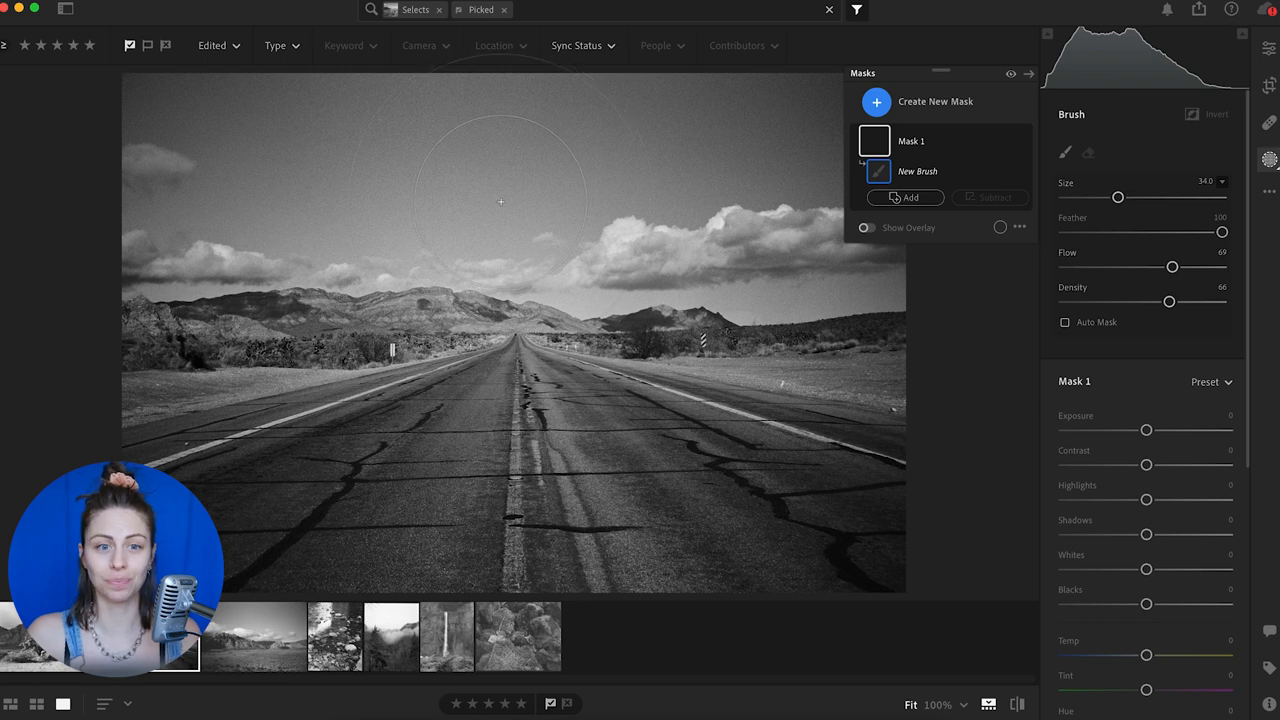
pyautogui.moveTo(1118, 198); pyautogui.dragTo(1072, 198)
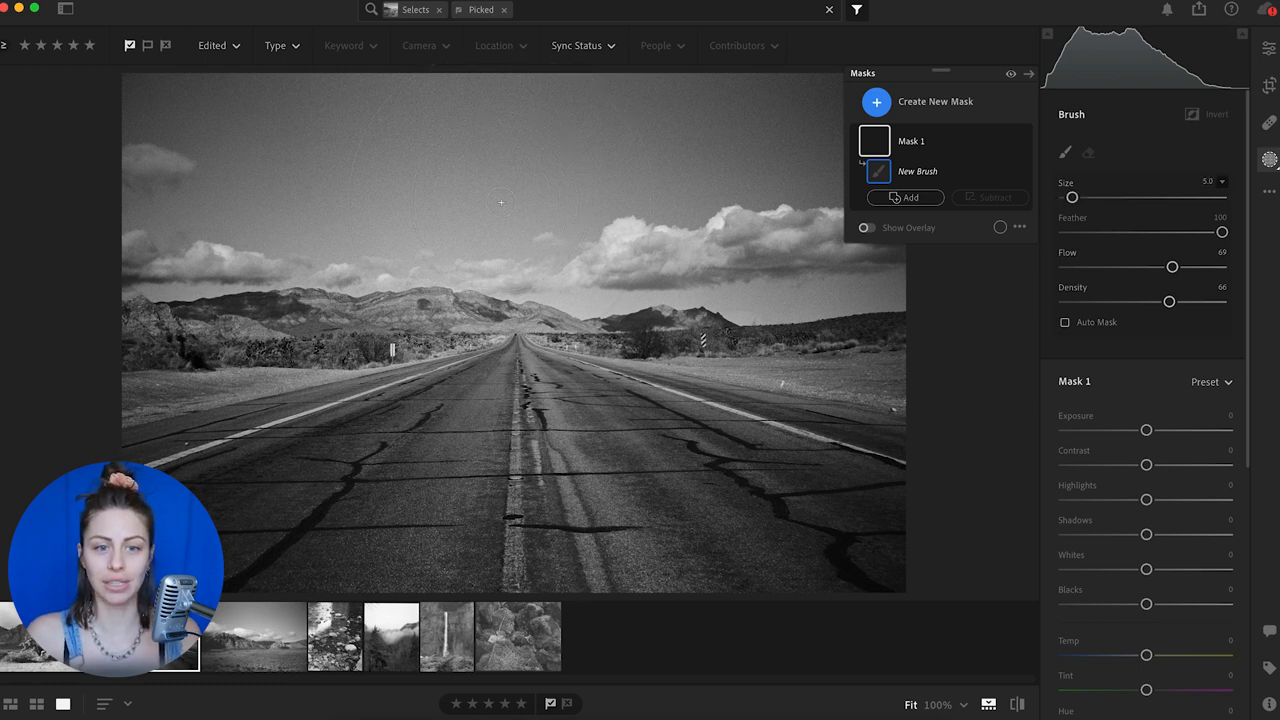
pyautogui.moveTo(1072, 198); pyautogui.dragTo(1080, 198)
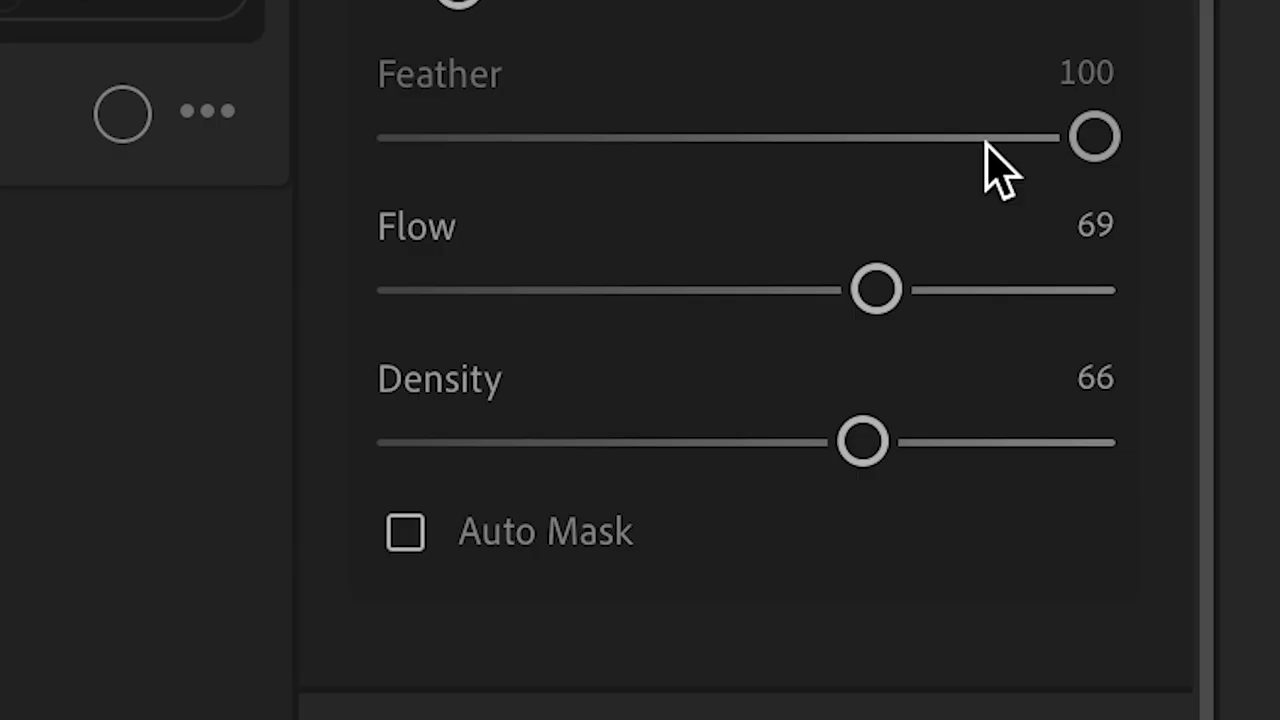
pyautogui.moveTo(716, 464)
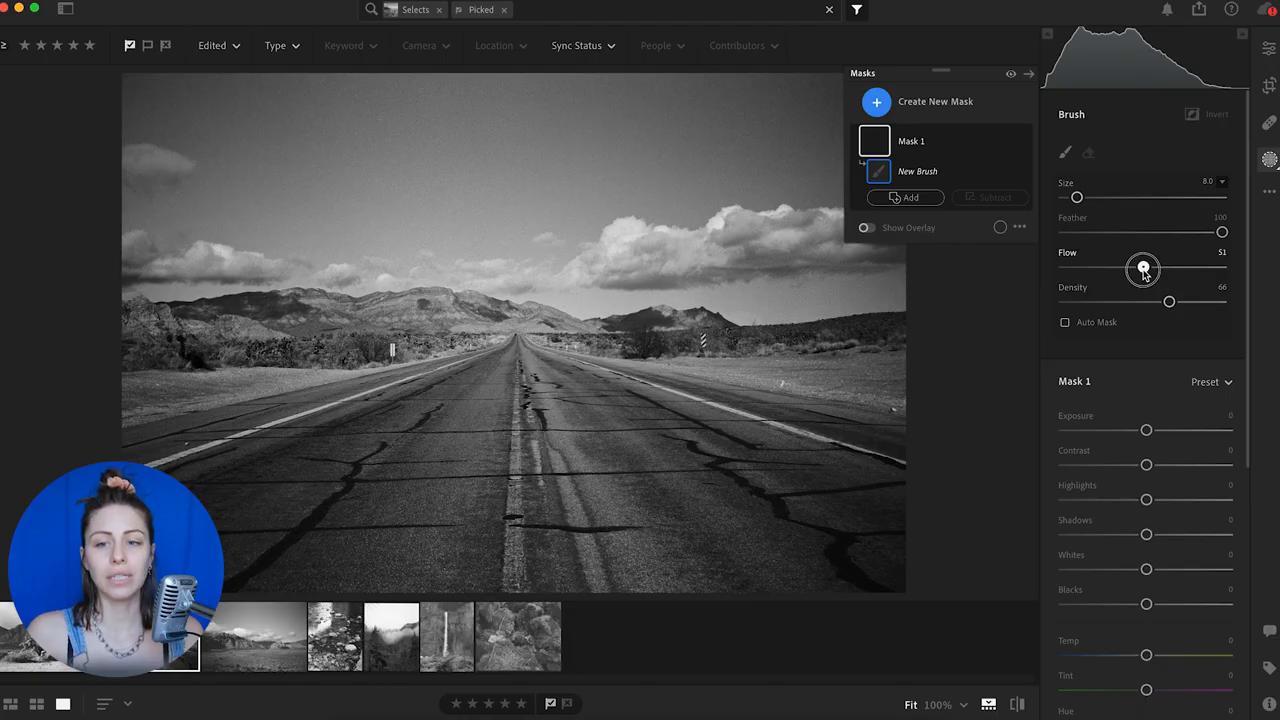
# Lower the brush feather, flow and density from their defaults
pyautogui.moveTo(1168, 300); pyautogui.dragTo(1148, 300)
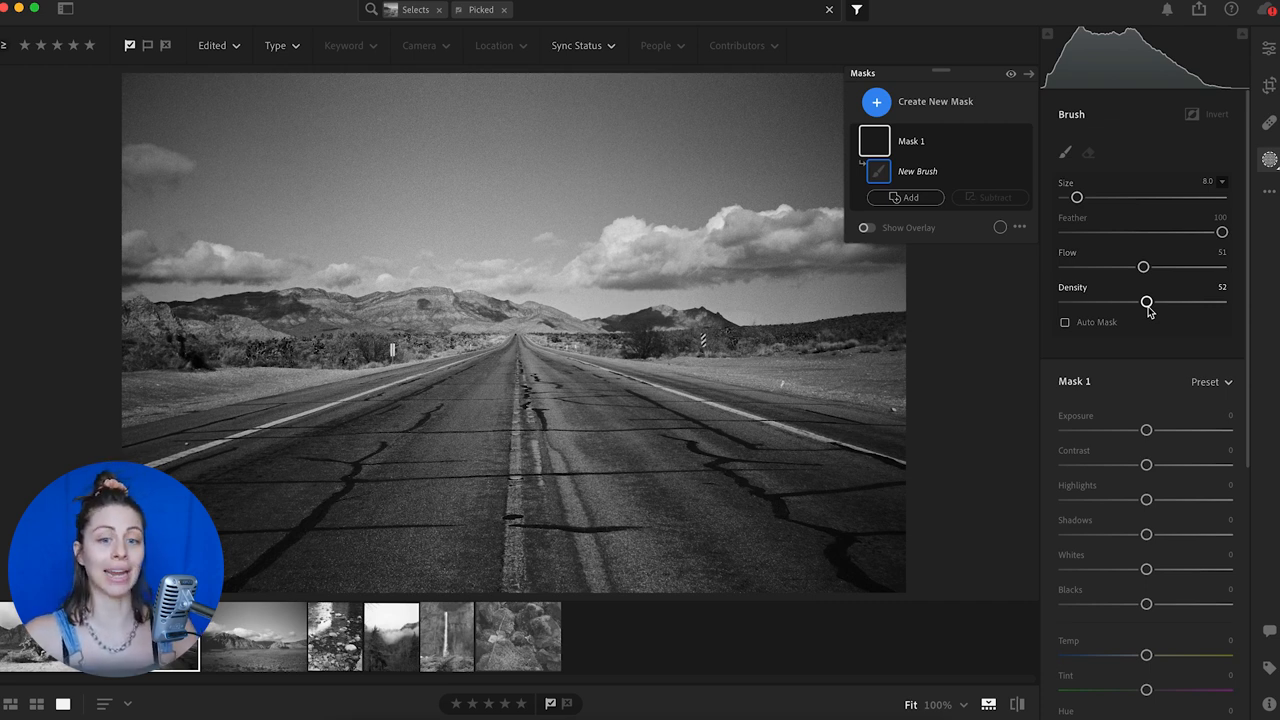
pyautogui.moveTo(1144, 266); pyautogui.dragTo(1160, 266)
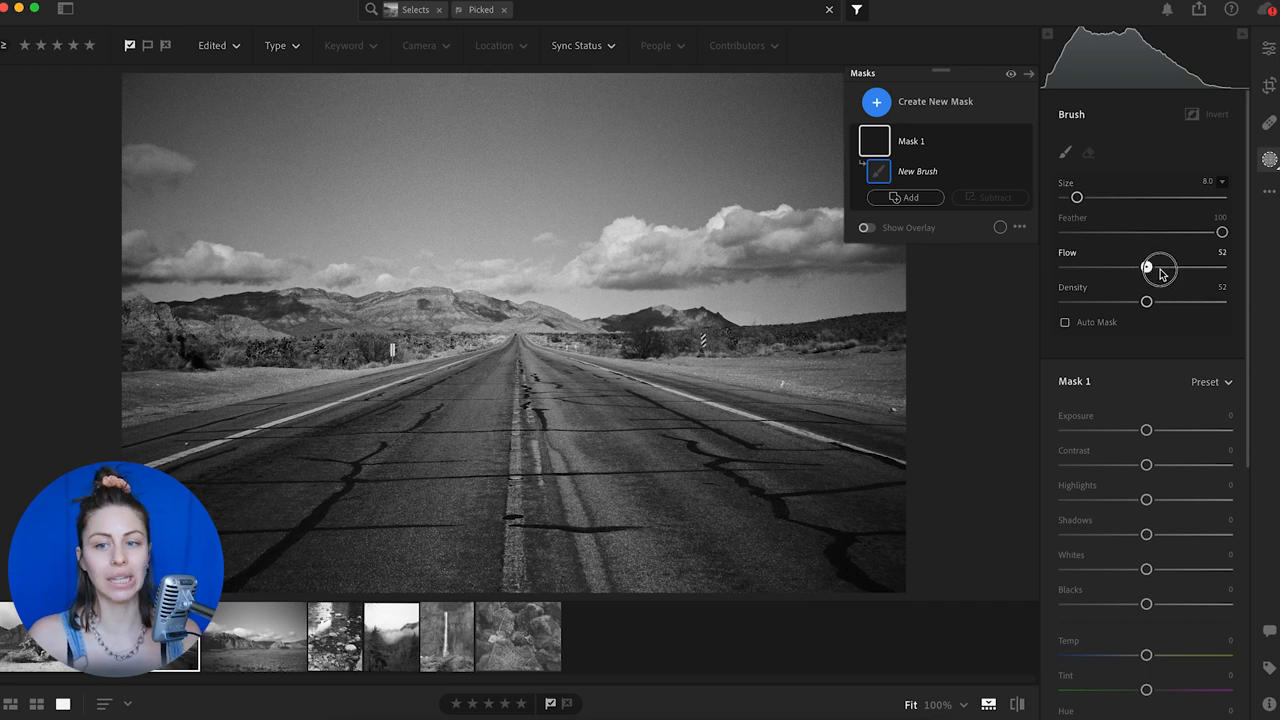
pyautogui.moveTo(1148, 268); pyautogui.dragTo(1166, 268)
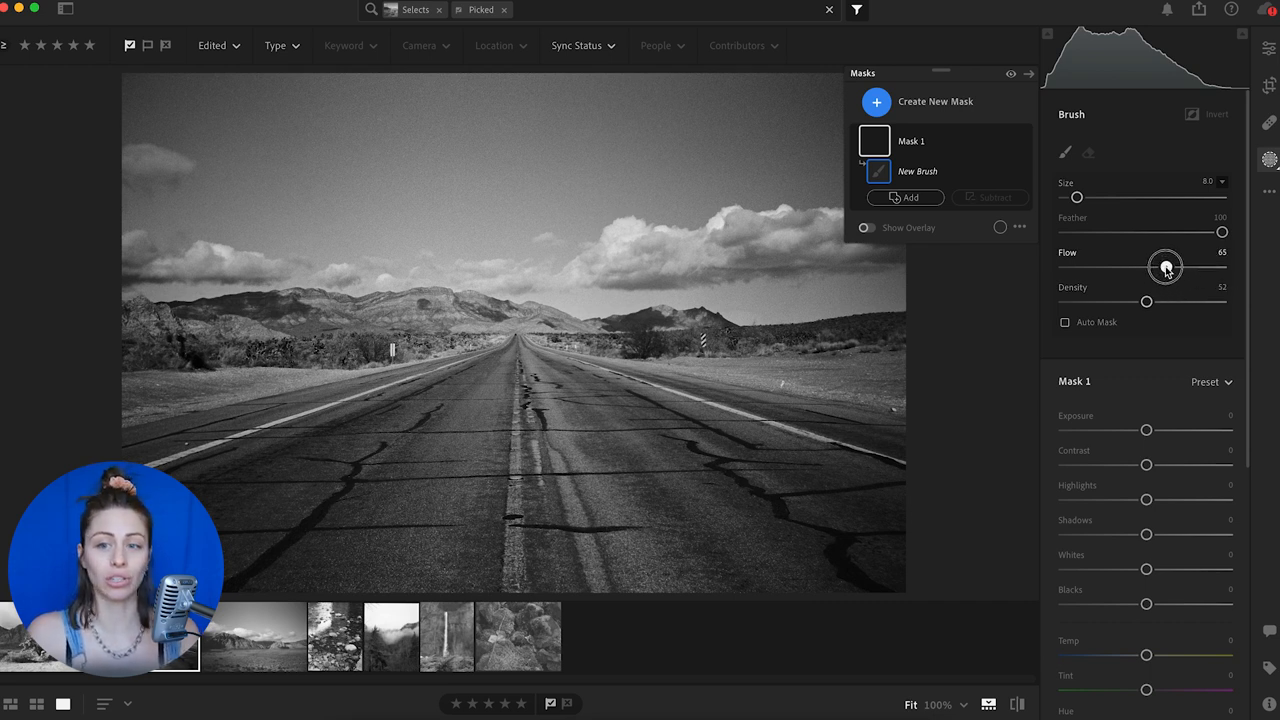
pyautogui.moveTo(1164, 268); pyautogui.dragTo(1156, 268)
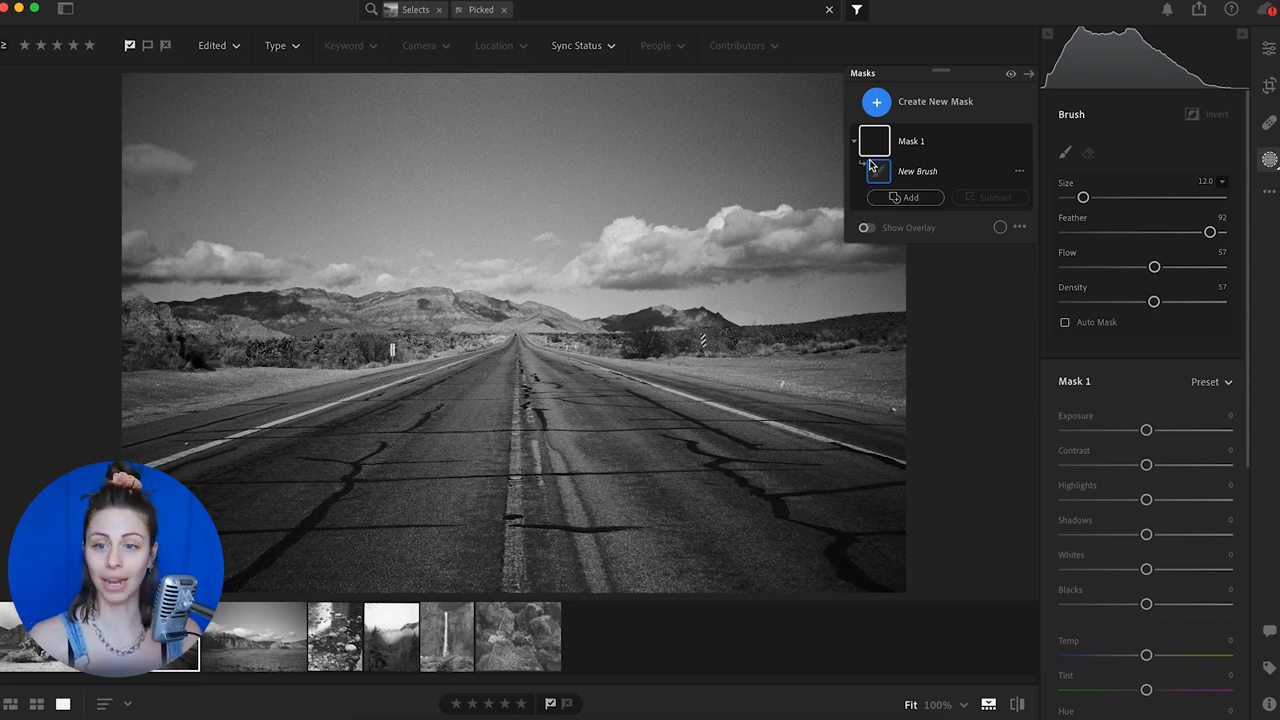
# Raise the brush mask's exposure to about +1.24 for brightening
pyautogui.moveTo(1146, 430); pyautogui.dragTo(1156, 430)
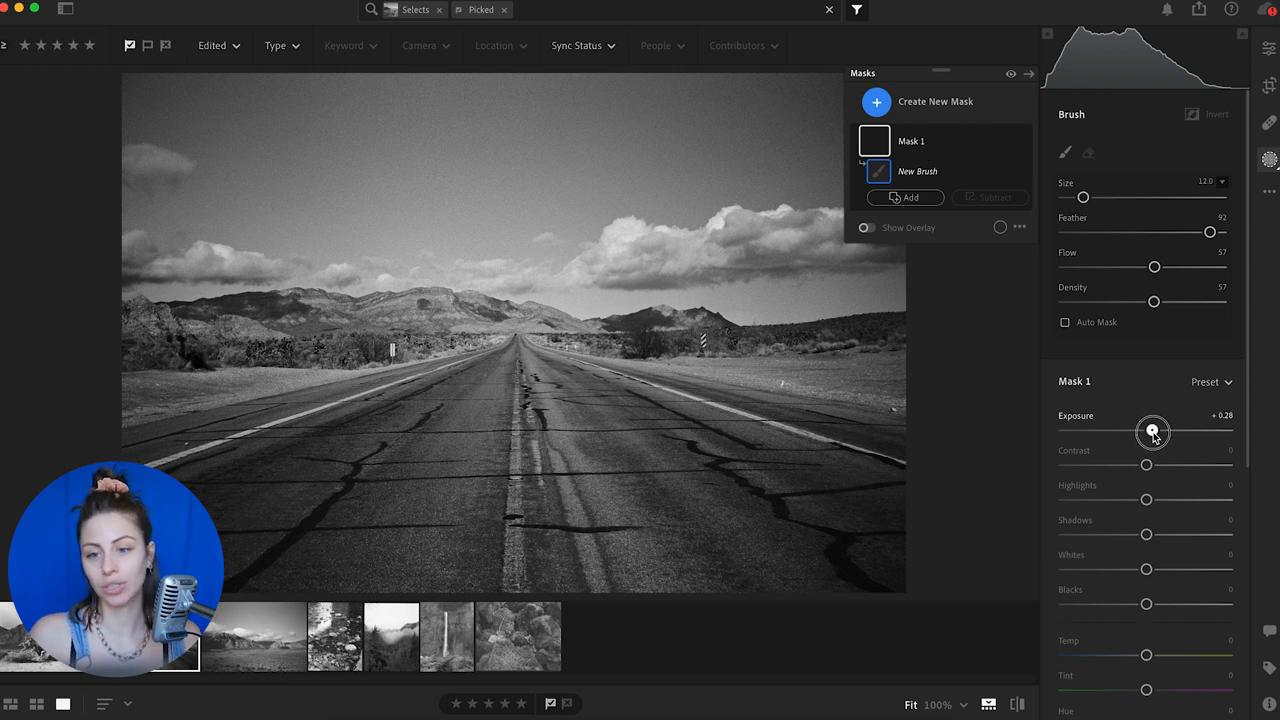
pyautogui.moveTo(1152, 432); pyautogui.dragTo(1164, 432)
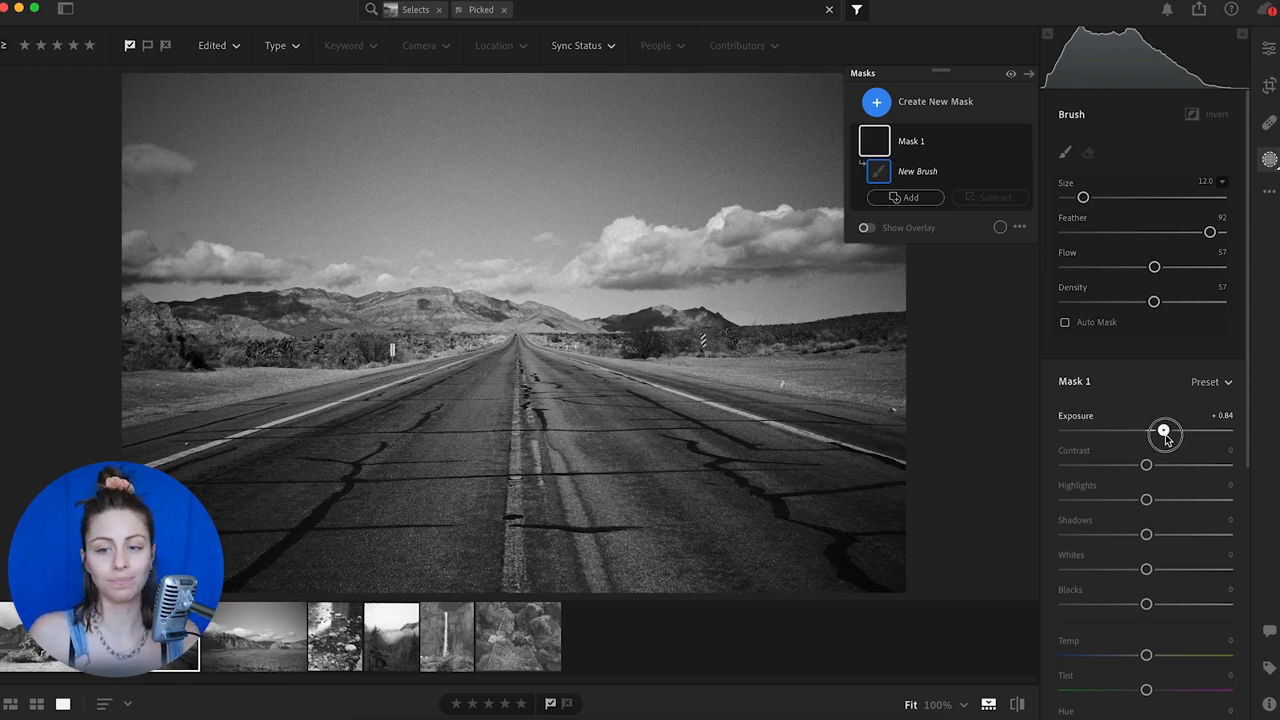
pyautogui.moveTo(1164, 432); pyautogui.dragTo(1188, 432)
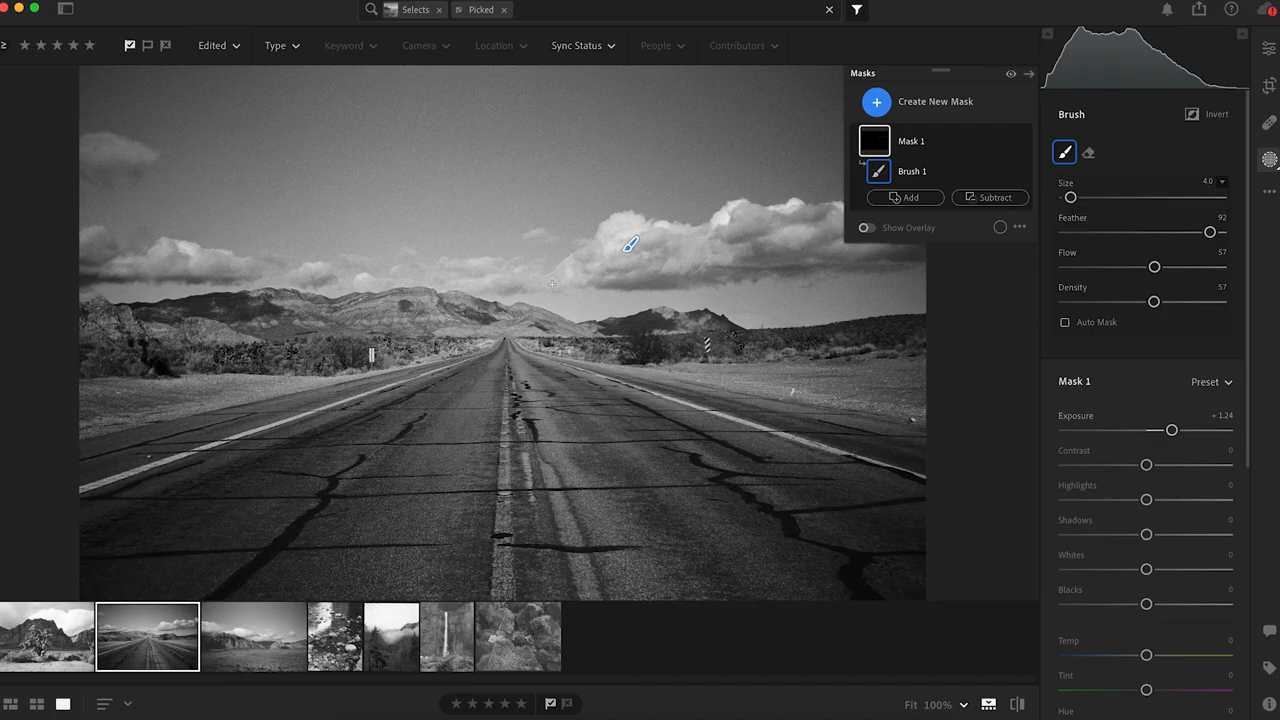
# Paint the brightening mask over the clouds, tweaking brush size, and finish masking
pyautogui.click(1036, 74)
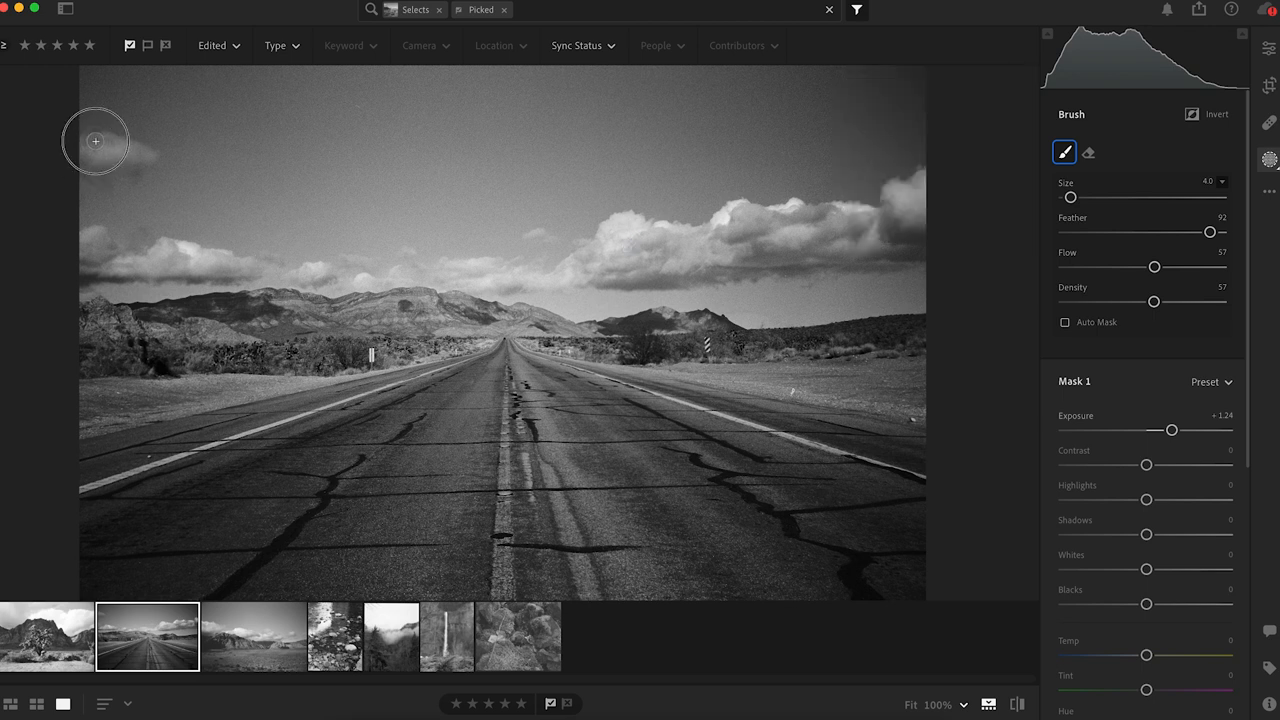
pyautogui.moveTo(104, 158)
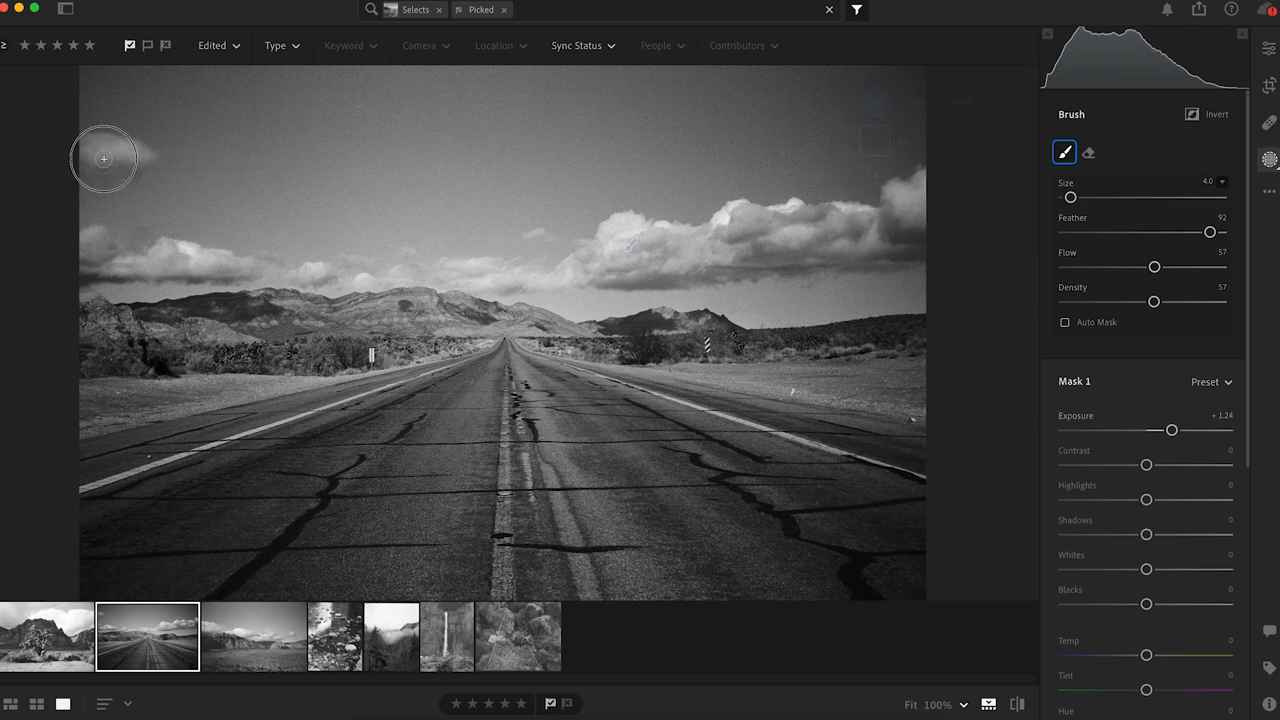
pyautogui.moveTo(740, 244)
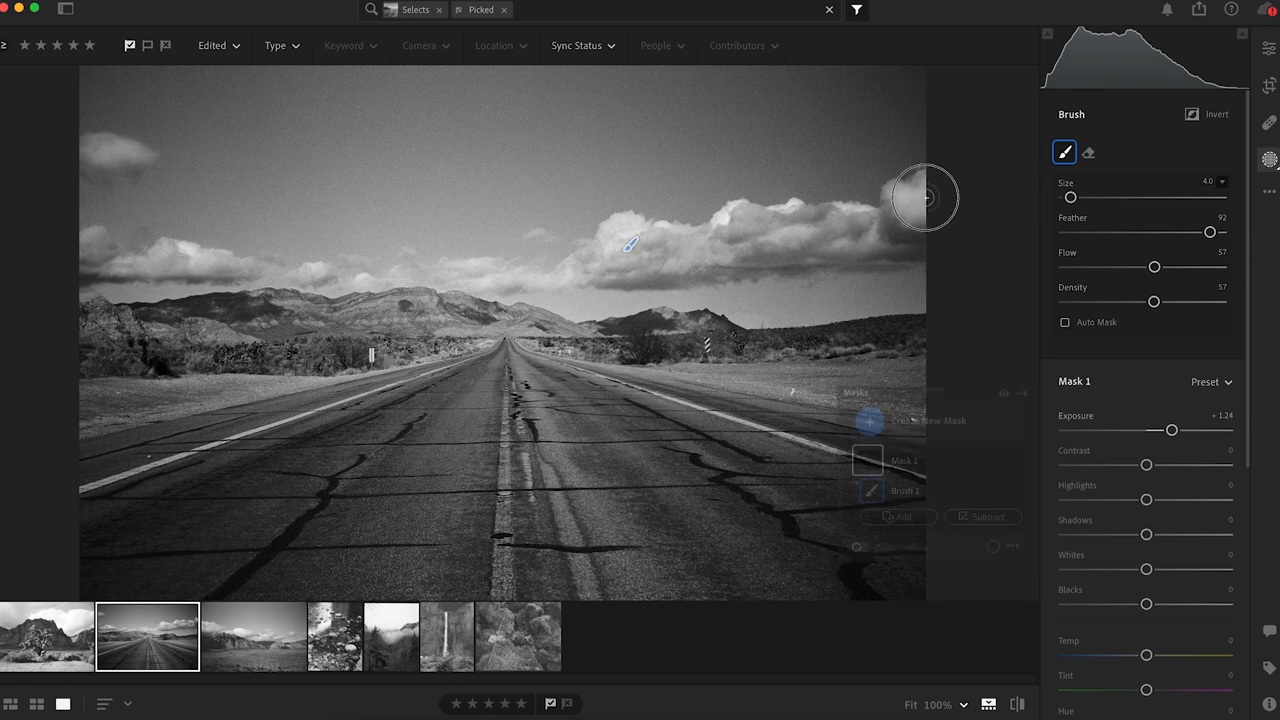
pyautogui.moveTo(824, 214)
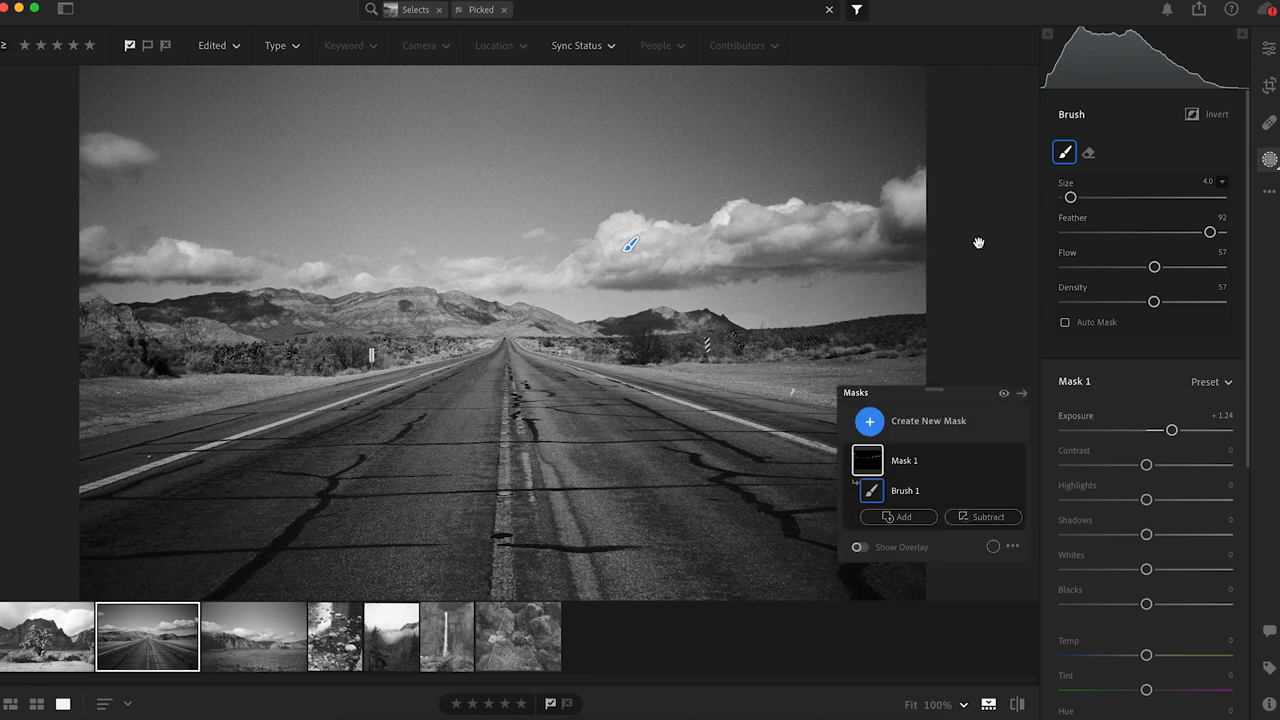
pyautogui.moveTo(1002, 272)
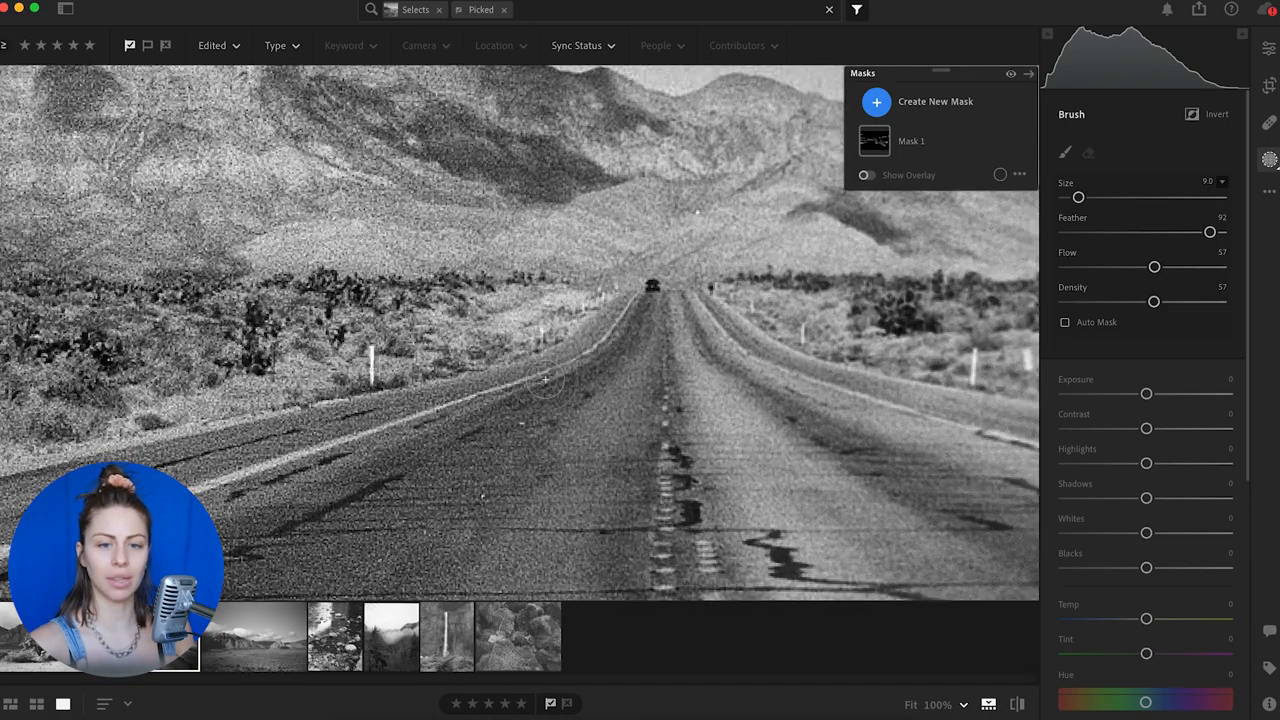
pyautogui.moveTo(1078, 196); pyautogui.dragTo(1068, 196)
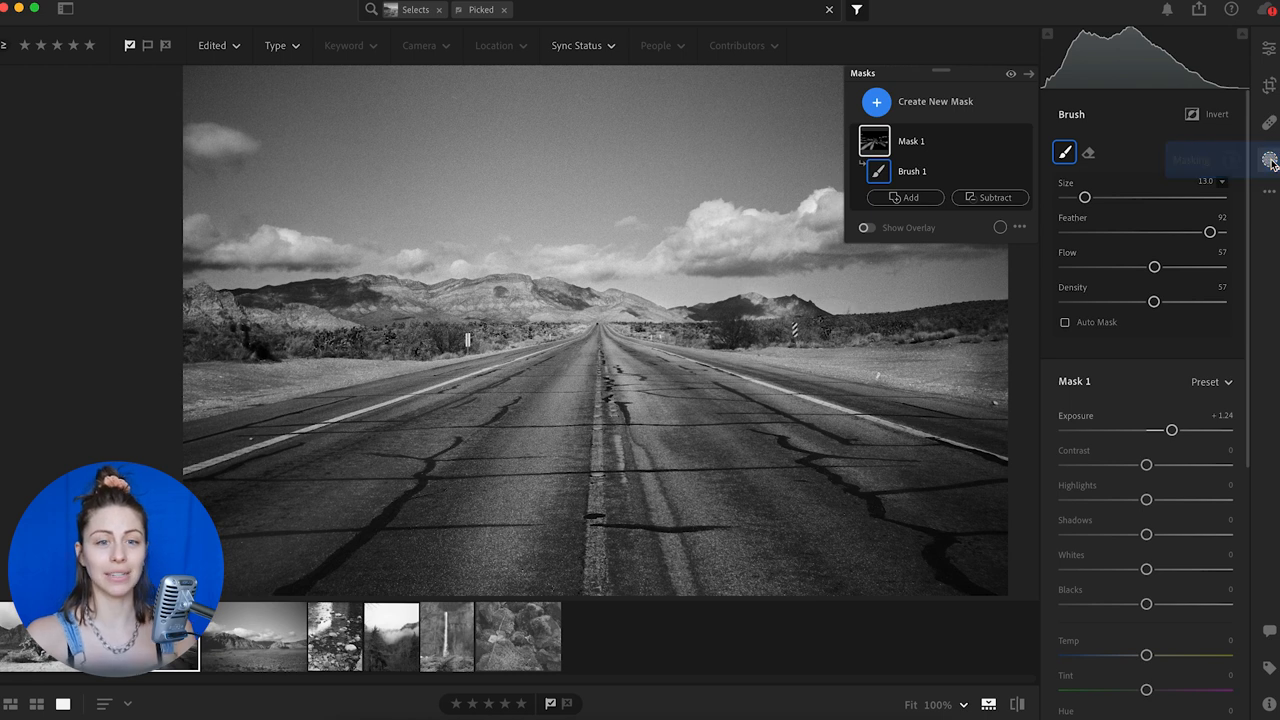
pyautogui.click(1268, 156)
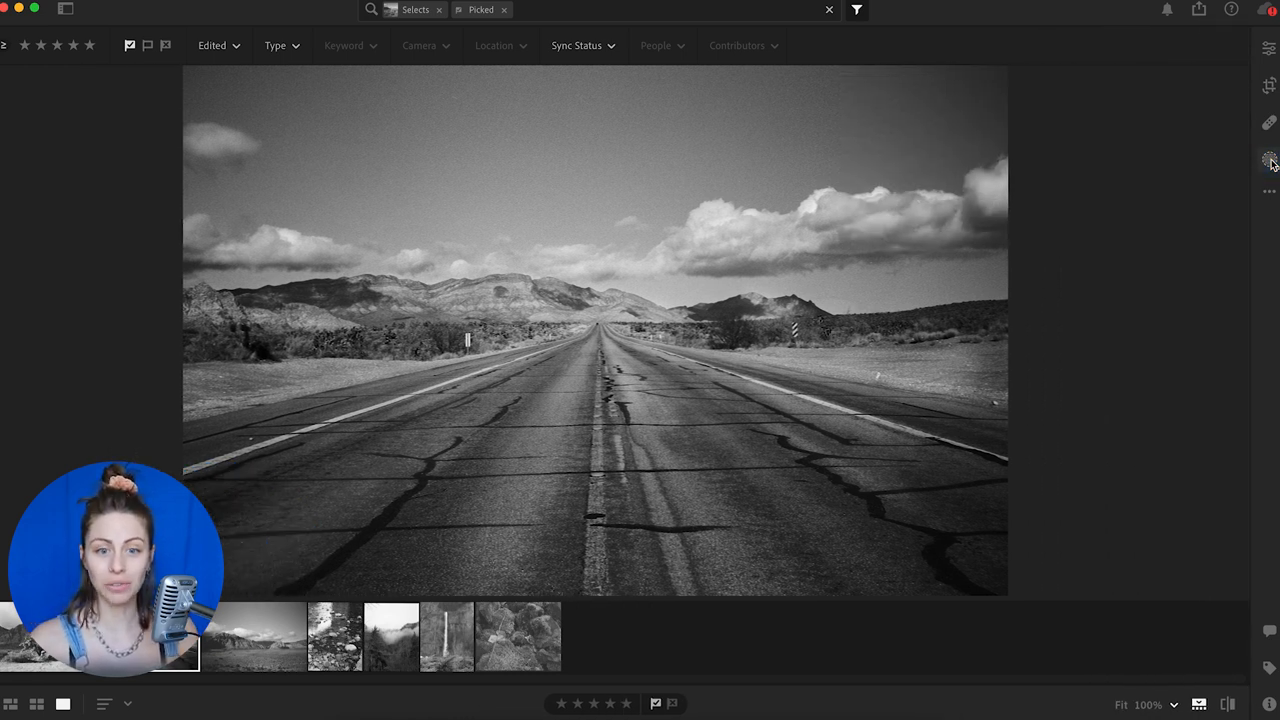
# Add Mask 2 with exposure lowered to about -0.5, then switch to the misty forest scan
pyautogui.click(1268, 160)
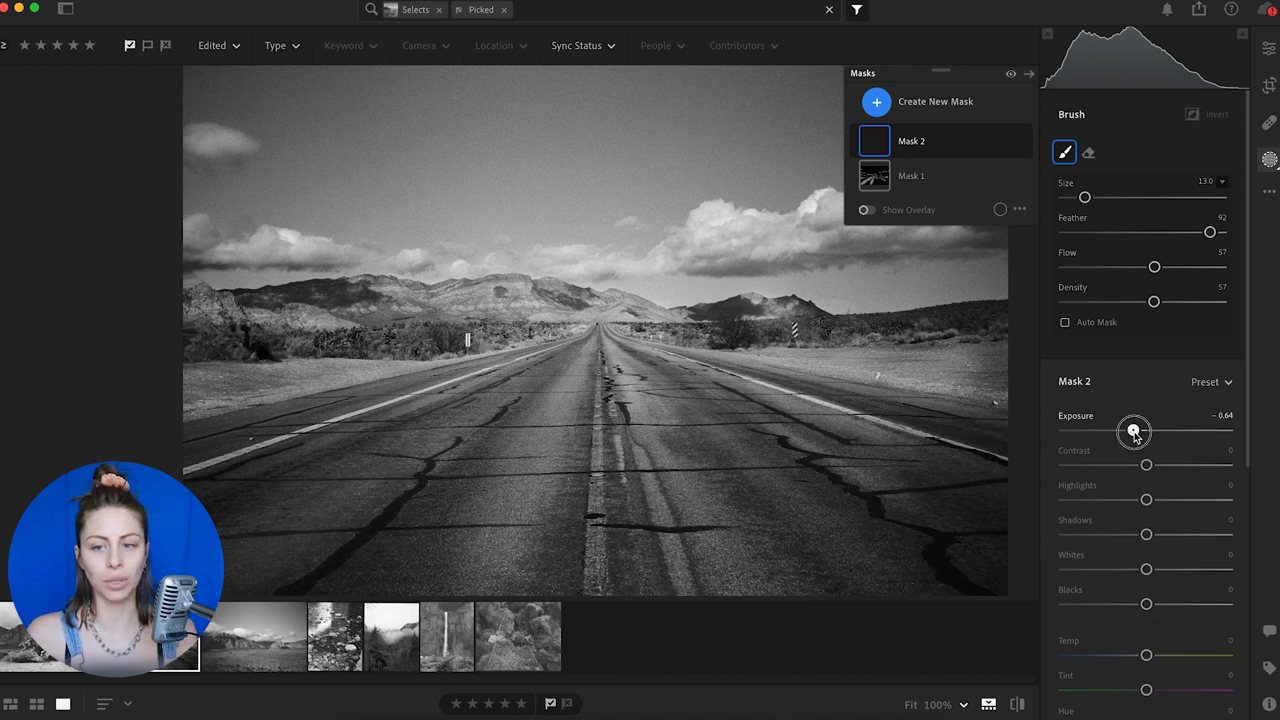
pyautogui.moveTo(1134, 430); pyautogui.dragTo(1136, 430)
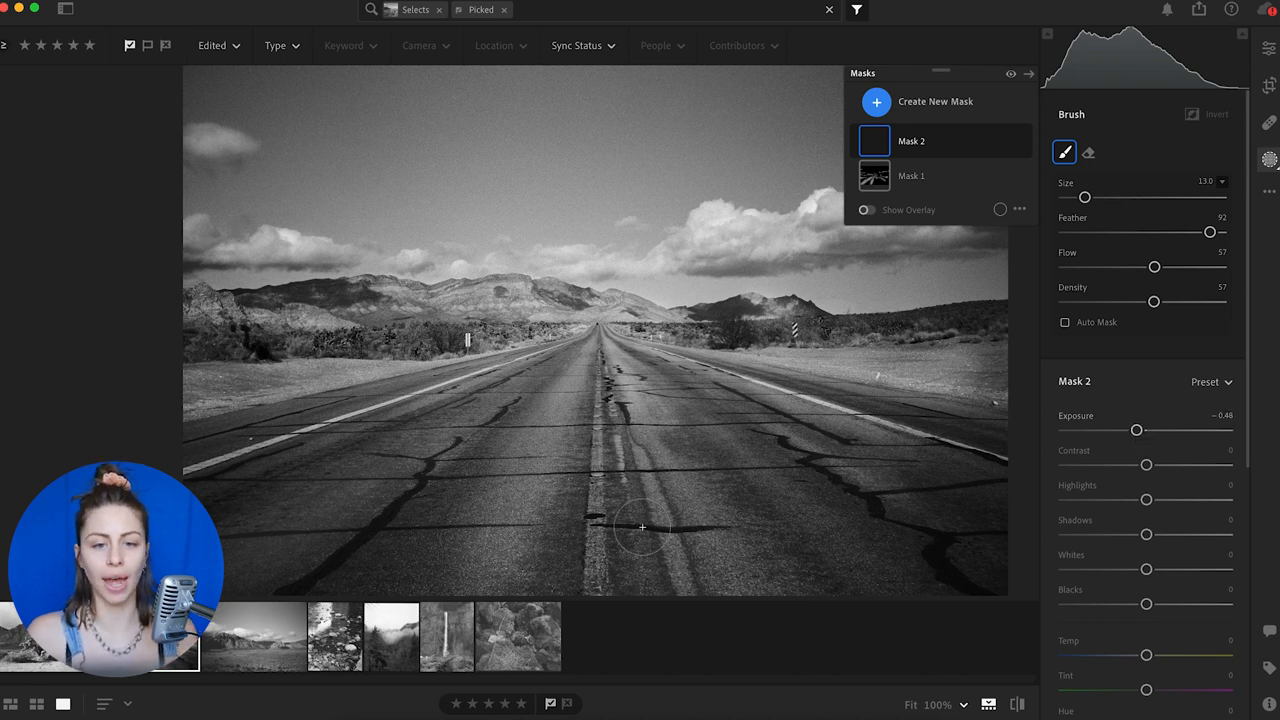
pyautogui.moveTo(1084, 198); pyautogui.dragTo(1074, 198)
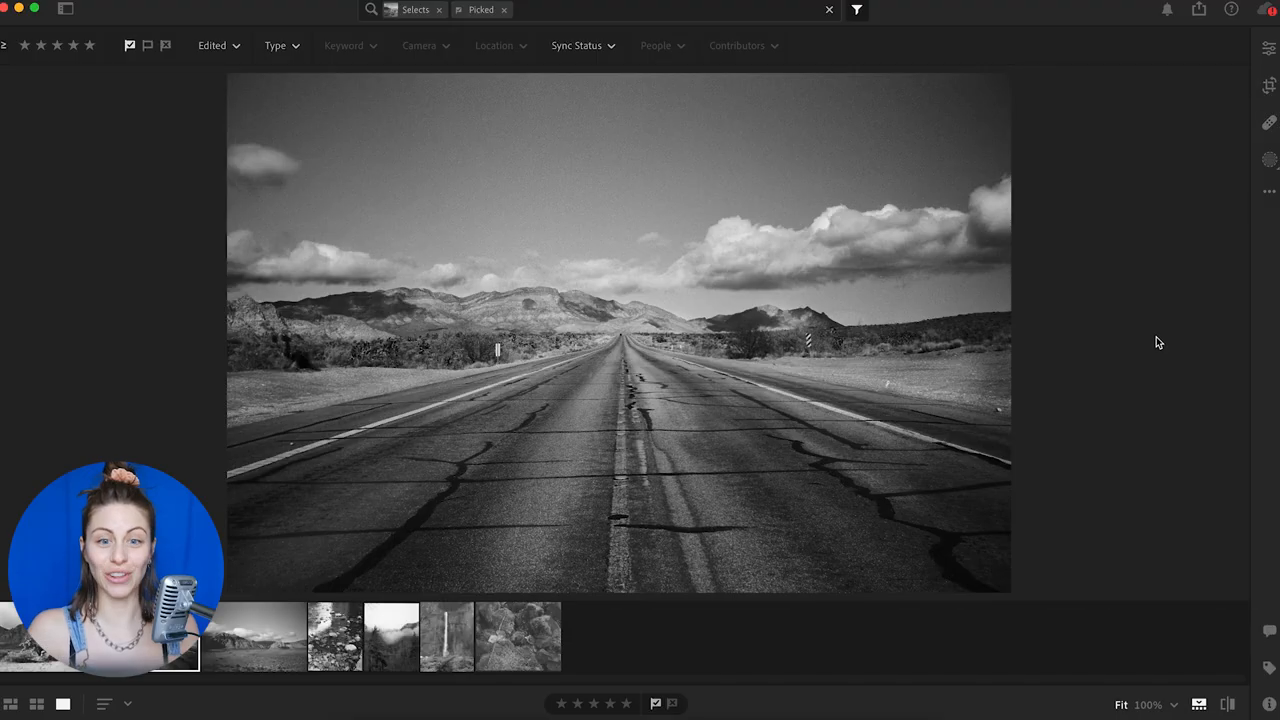
pyautogui.click(390, 640)
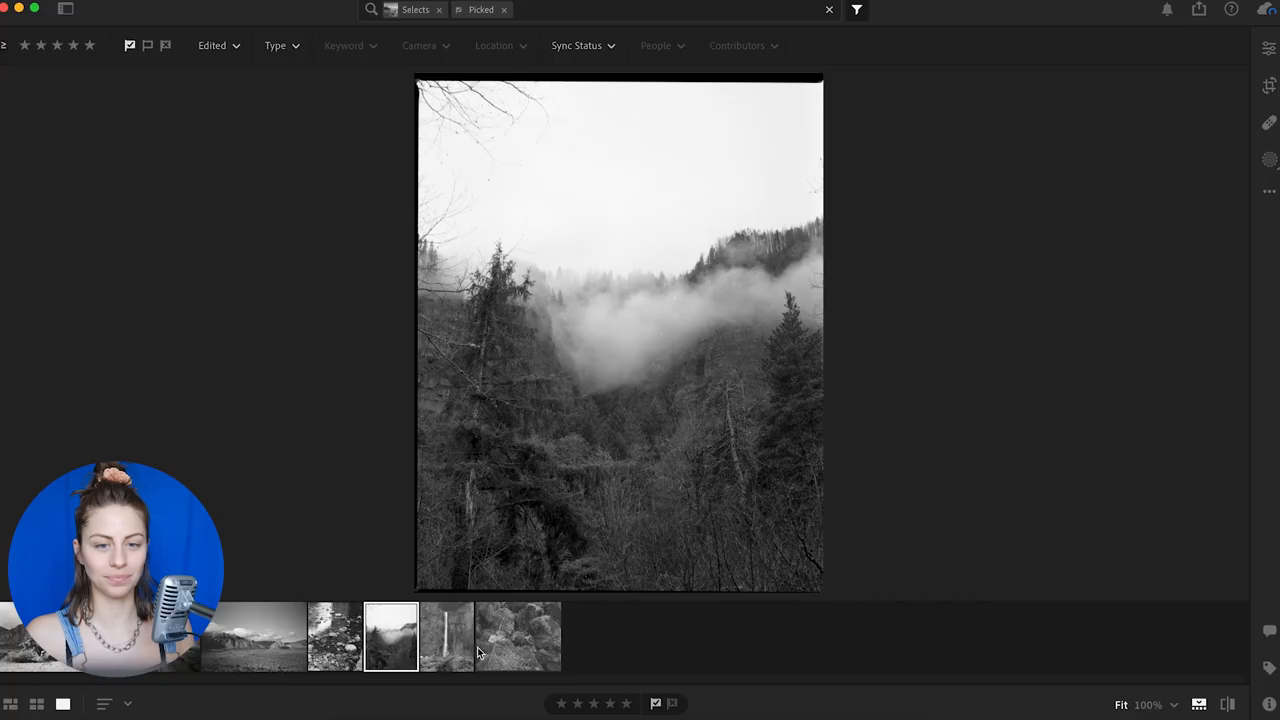
# Switch to the mossy rocks scan and pull its curve's black point inward to deepen shadows
pyautogui.click(516, 636)
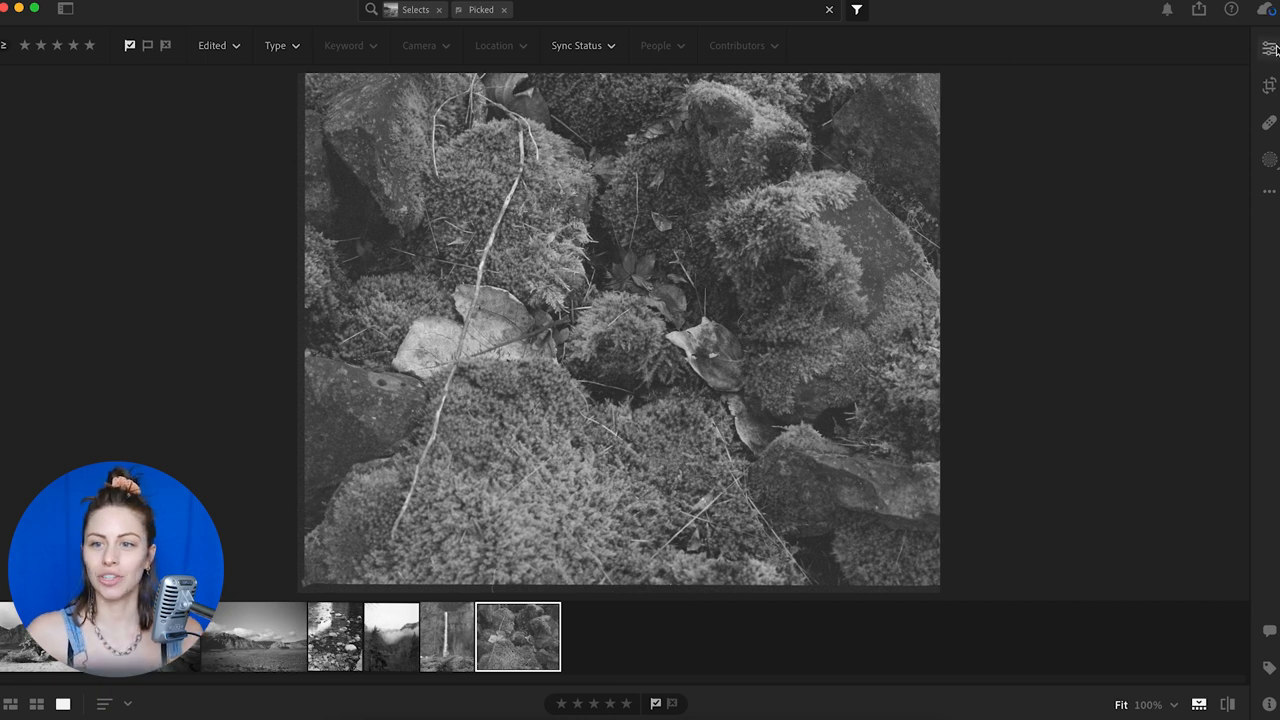
pyautogui.click(1268, 48)
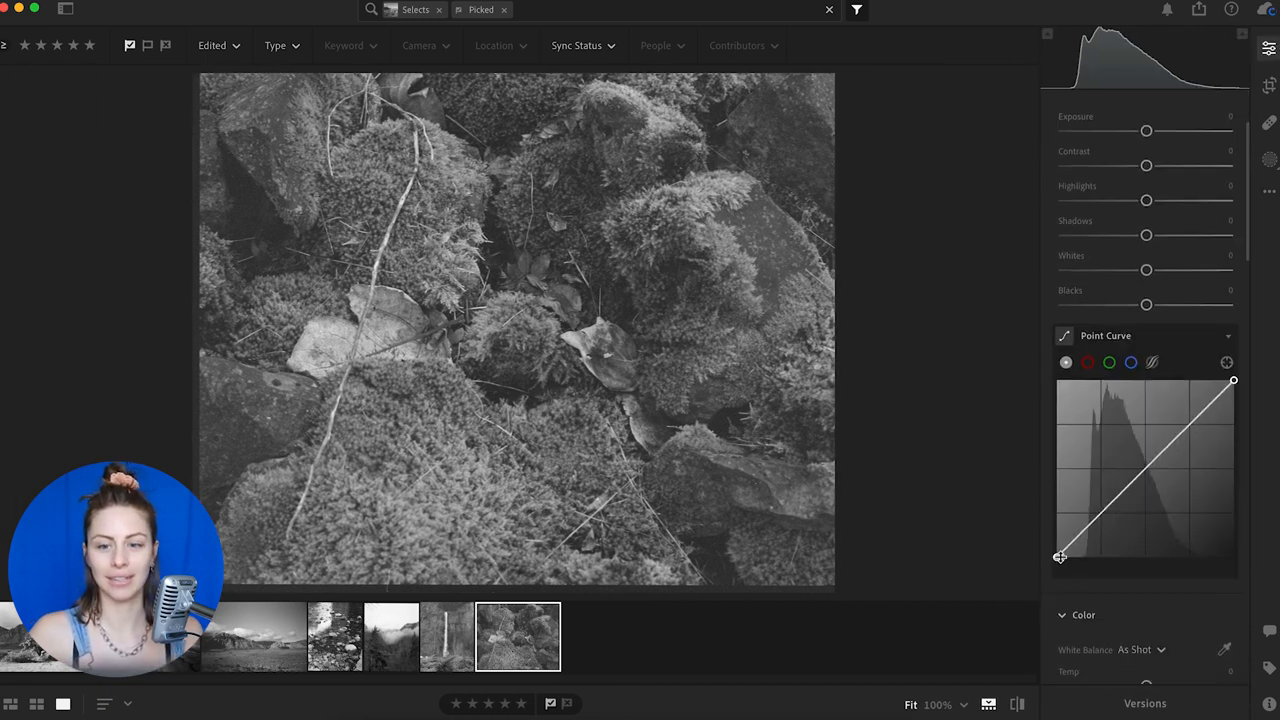
pyautogui.moveTo(1060, 556); pyautogui.dragTo(1088, 556)
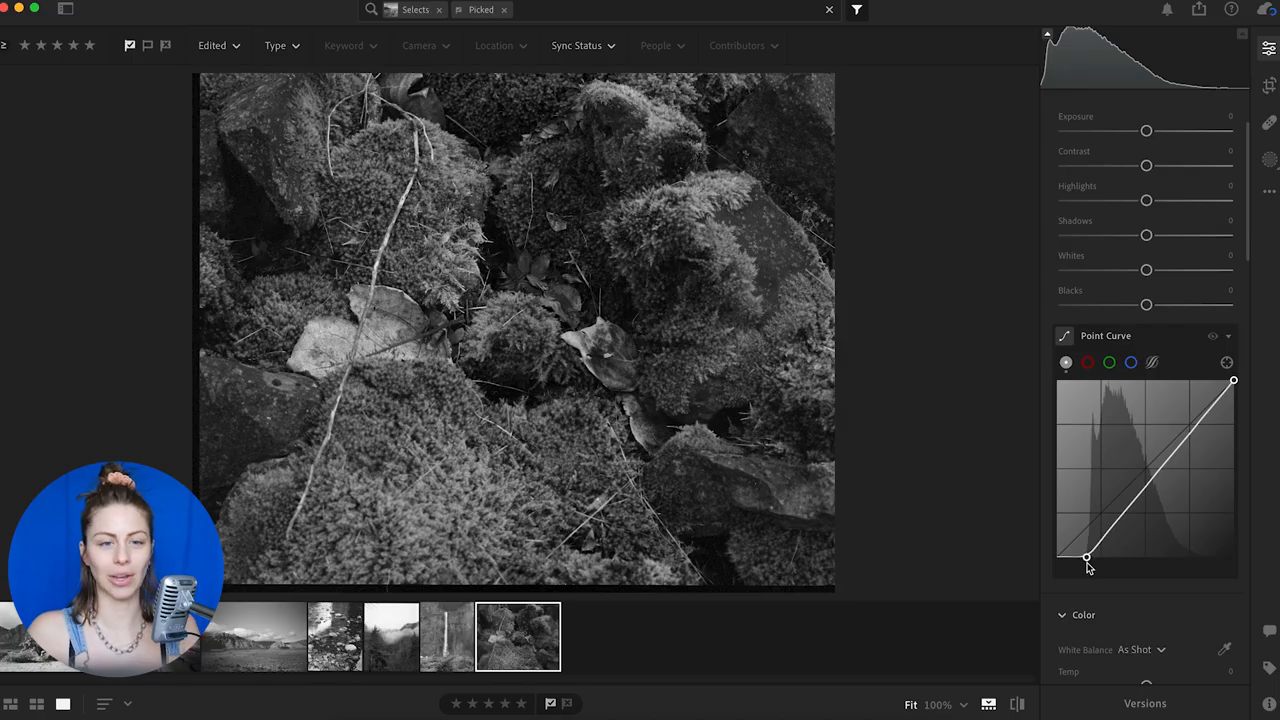
# Start a new brush mask on the rocks scan with an enlarged brush
pyautogui.click(1268, 160)
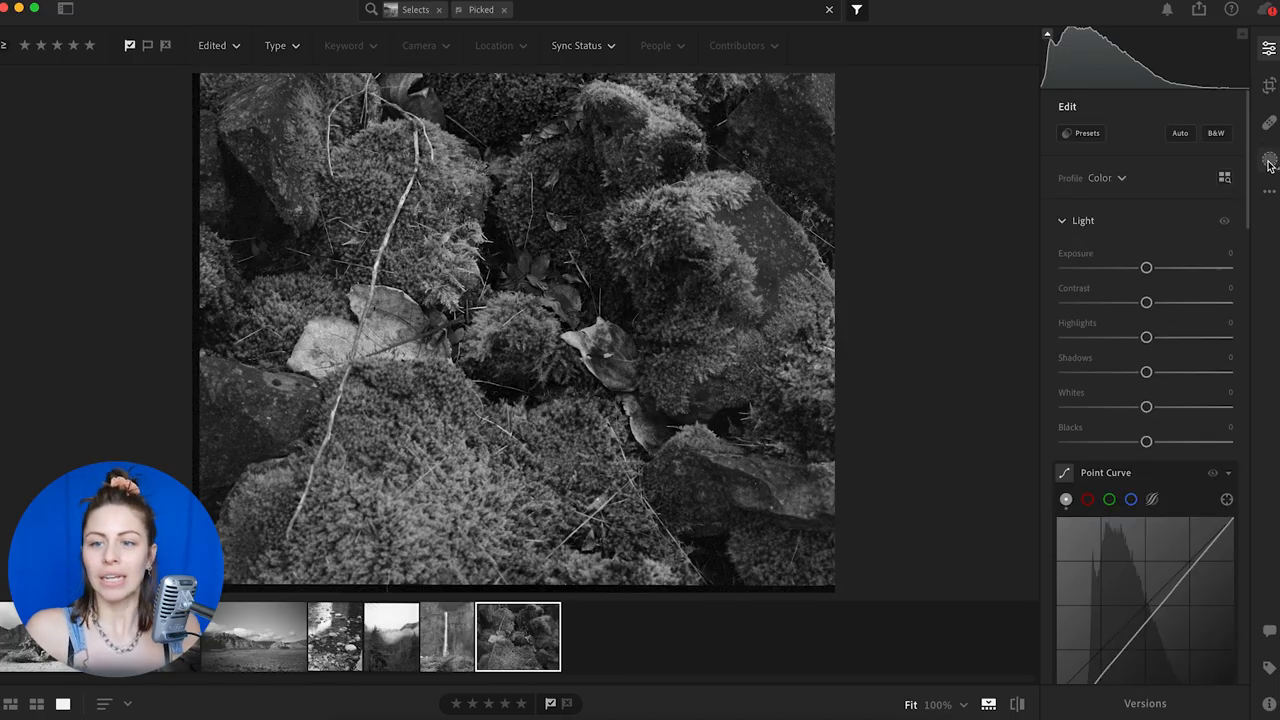
pyautogui.click(1268, 160)
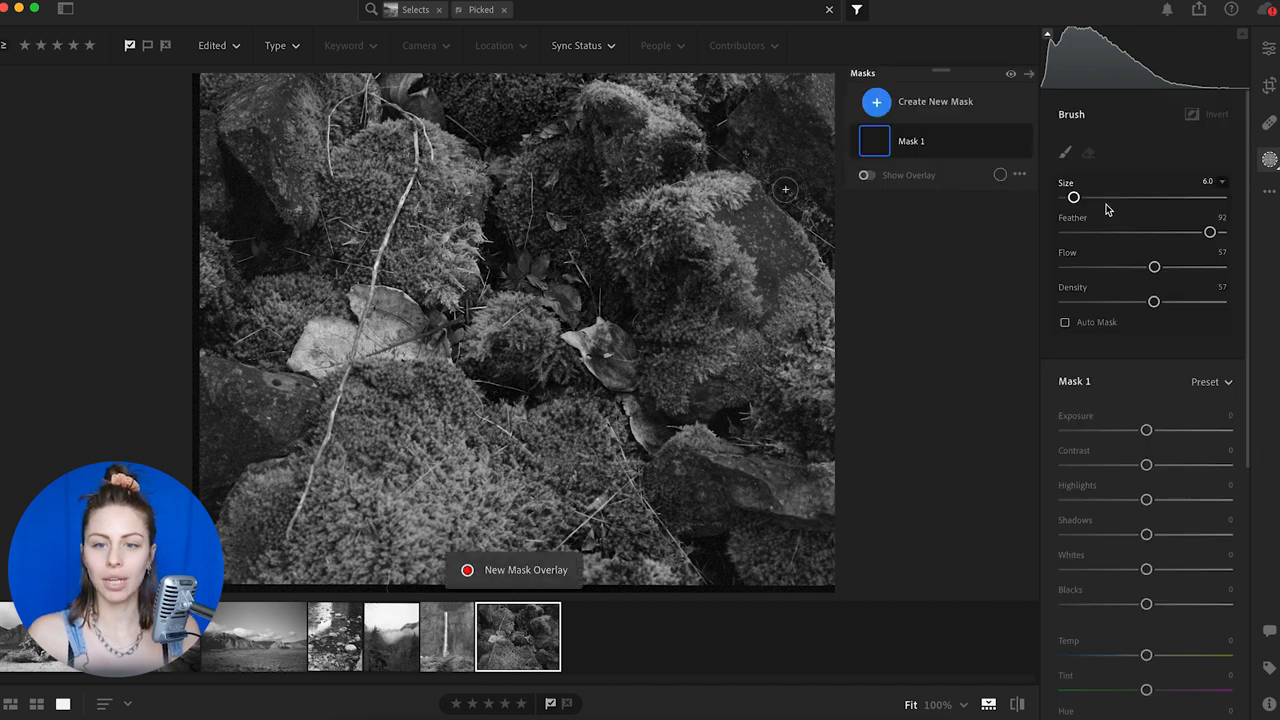
pyautogui.moveTo(1146, 430); pyautogui.dragTo(1160, 430)
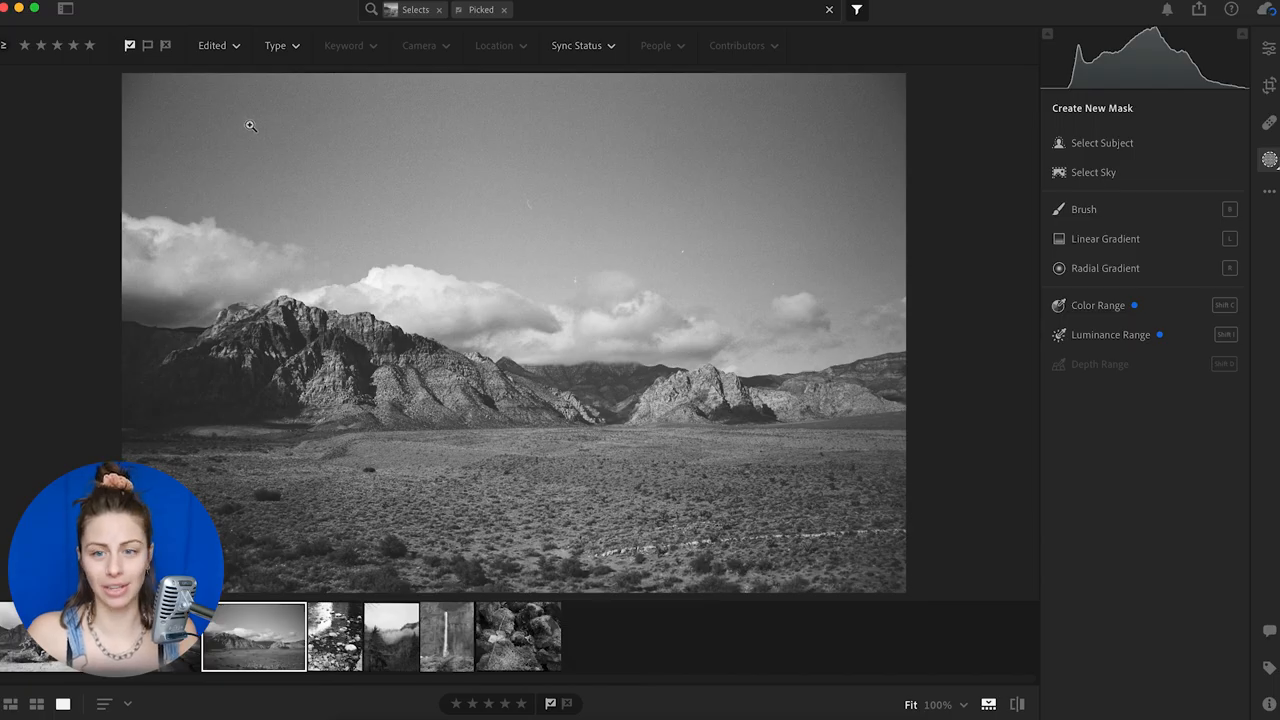
pyautogui.moveTo(948, 334)
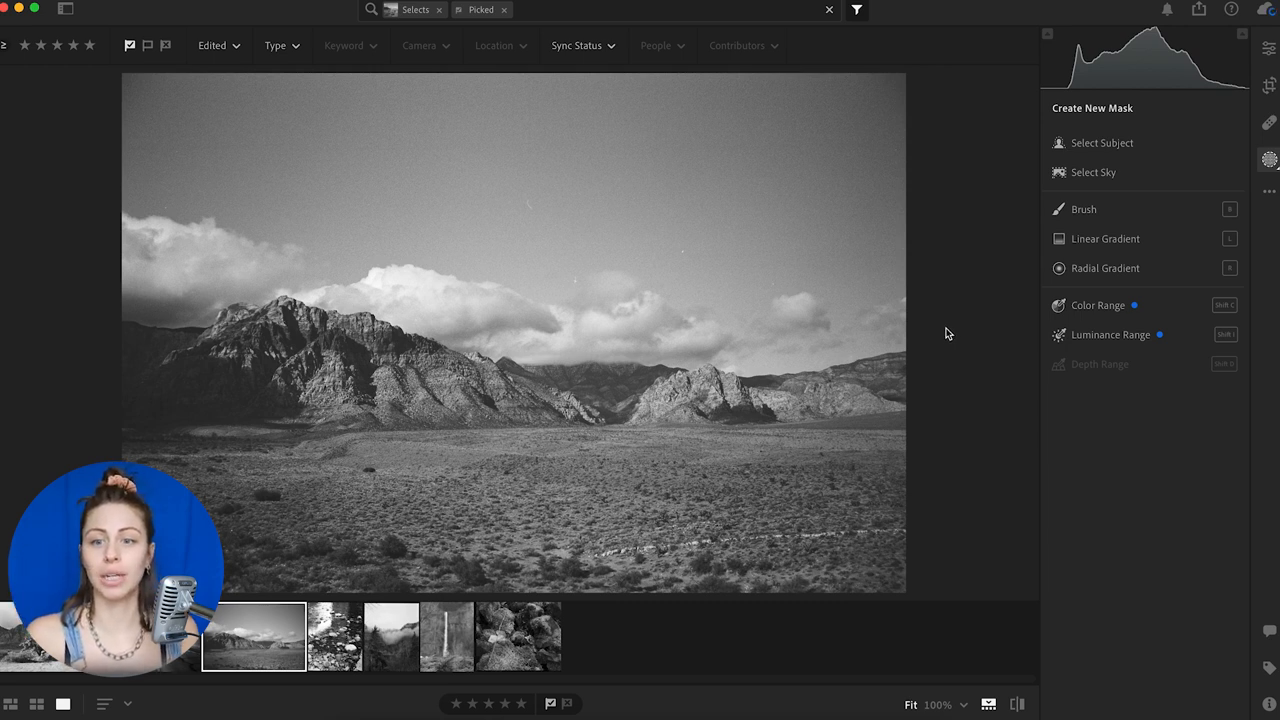
pyautogui.moveTo(1104, 238)
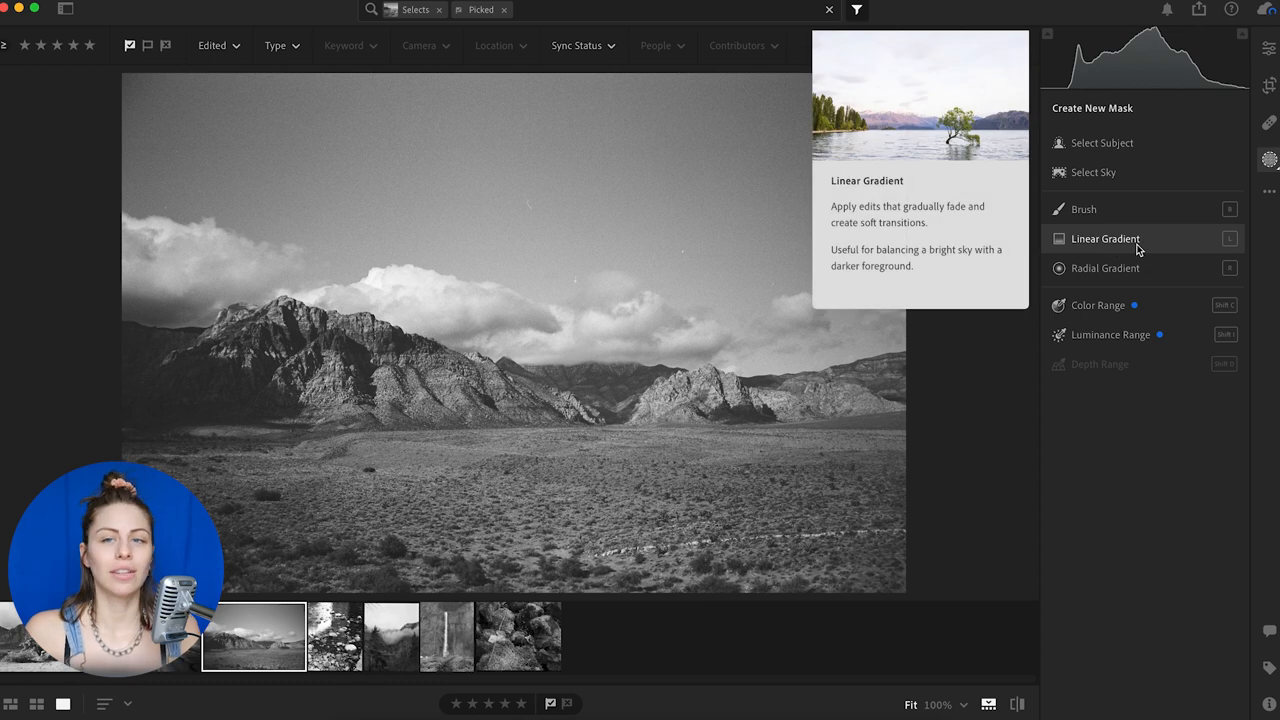
pyautogui.moveTo(1000, 368)
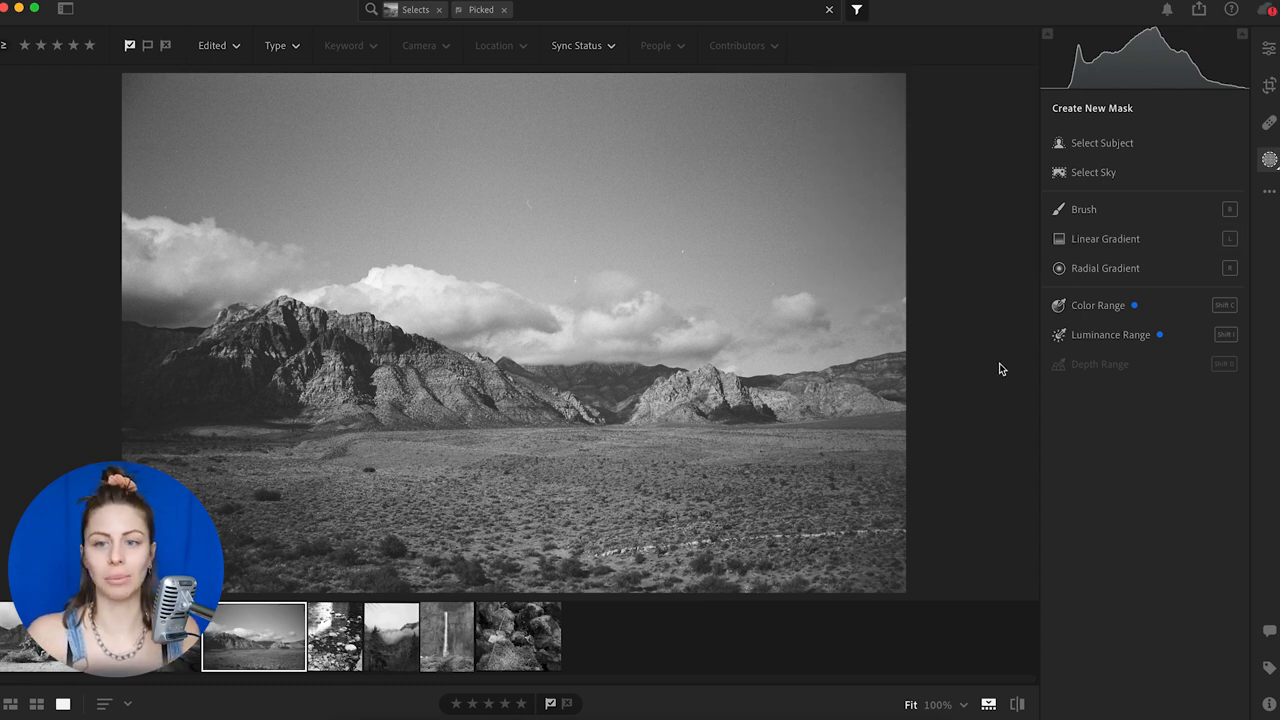
# Create a brush mask on the mountain scan with exposure lowered to about -1.14
pyautogui.click(1084, 210)
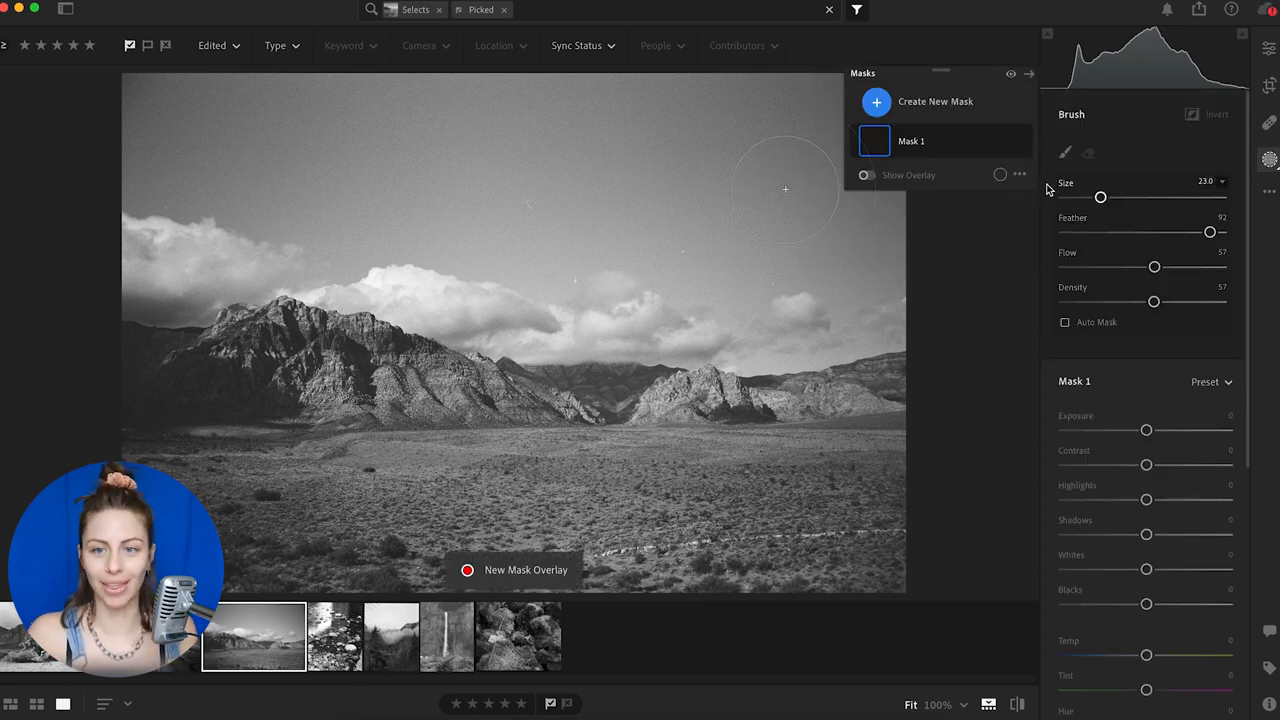
pyautogui.moveTo(1146, 430); pyautogui.dragTo(1122, 430)
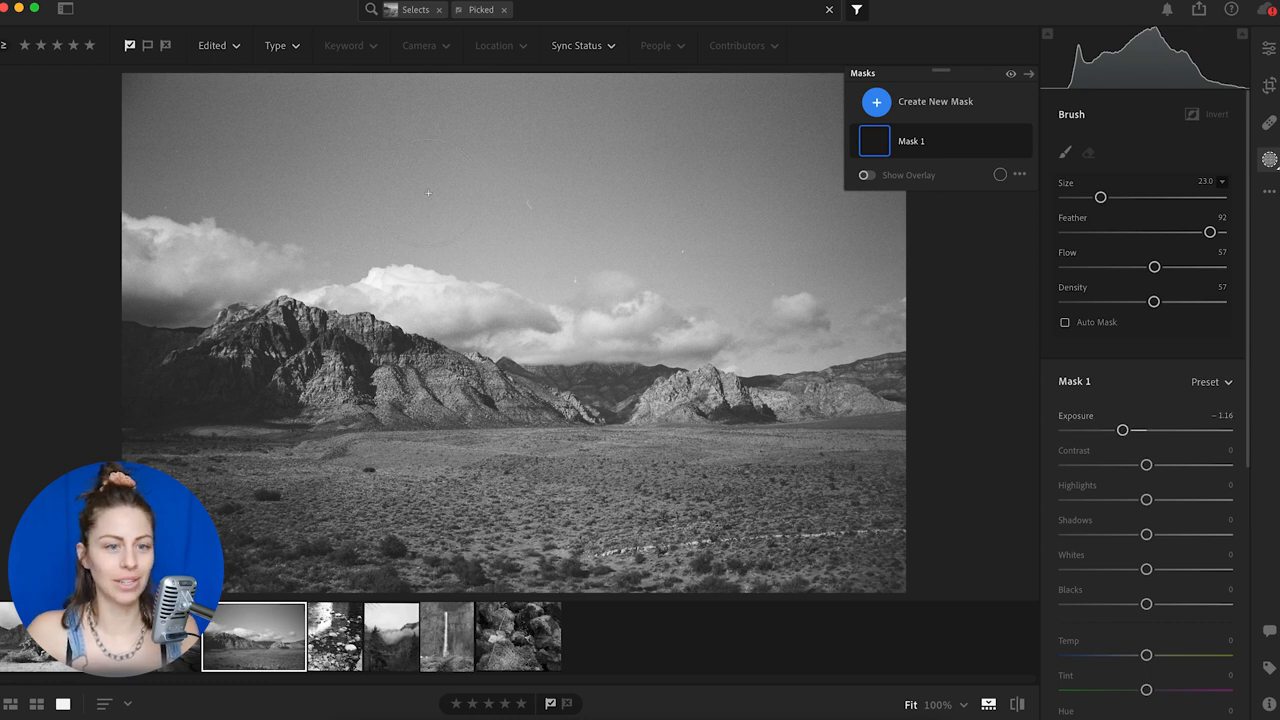